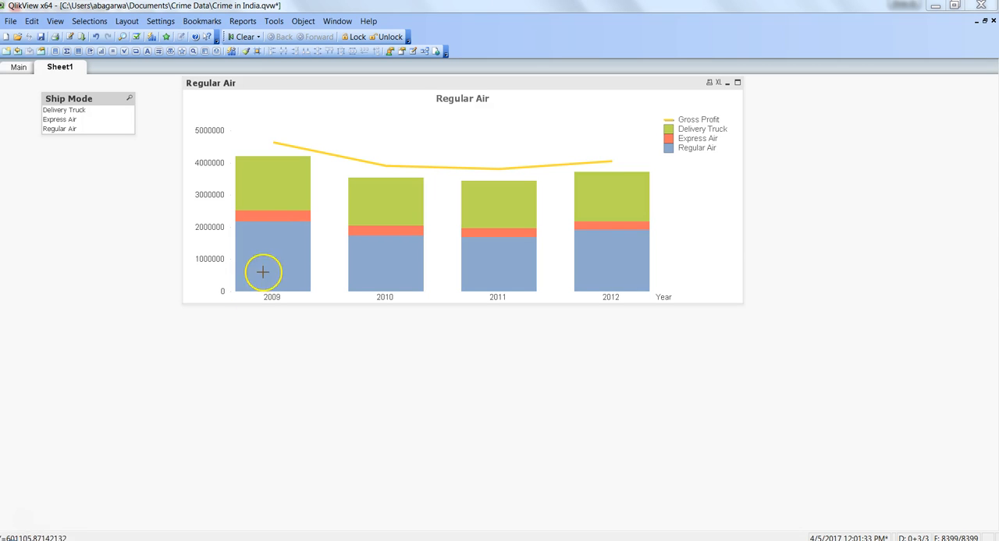
mouse_move(355, 159)
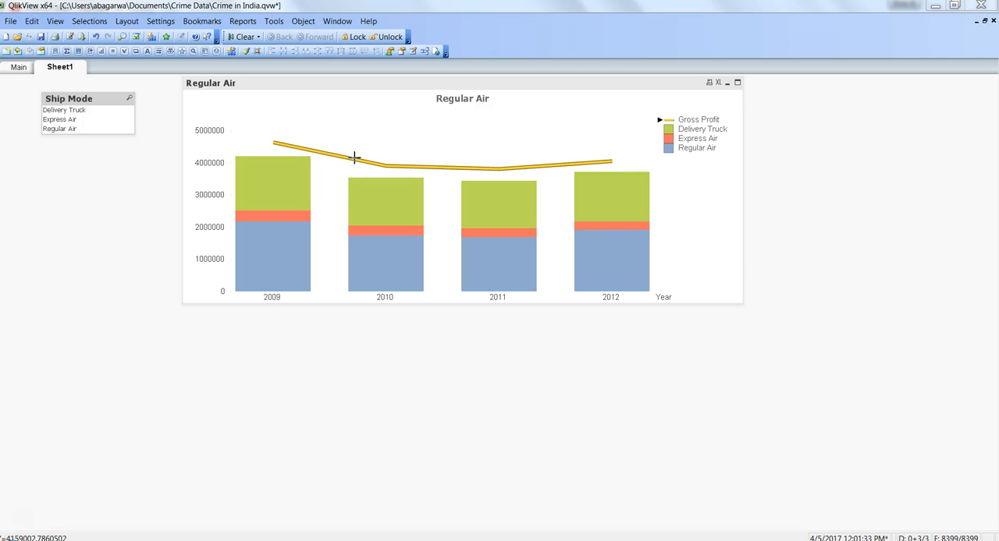
- Start a new chart object on the sheet, then abandon it without creating
right_click(352, 379)
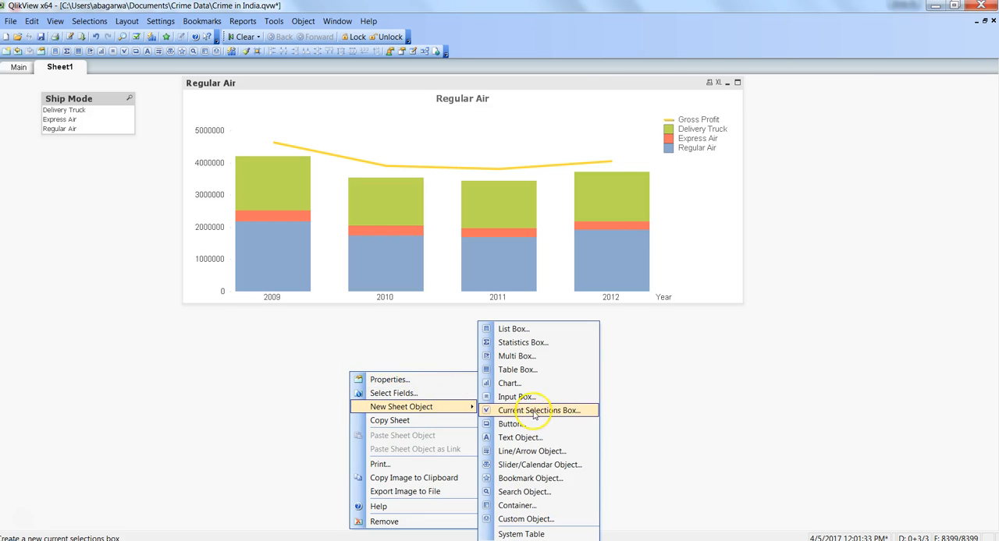
click(509, 384)
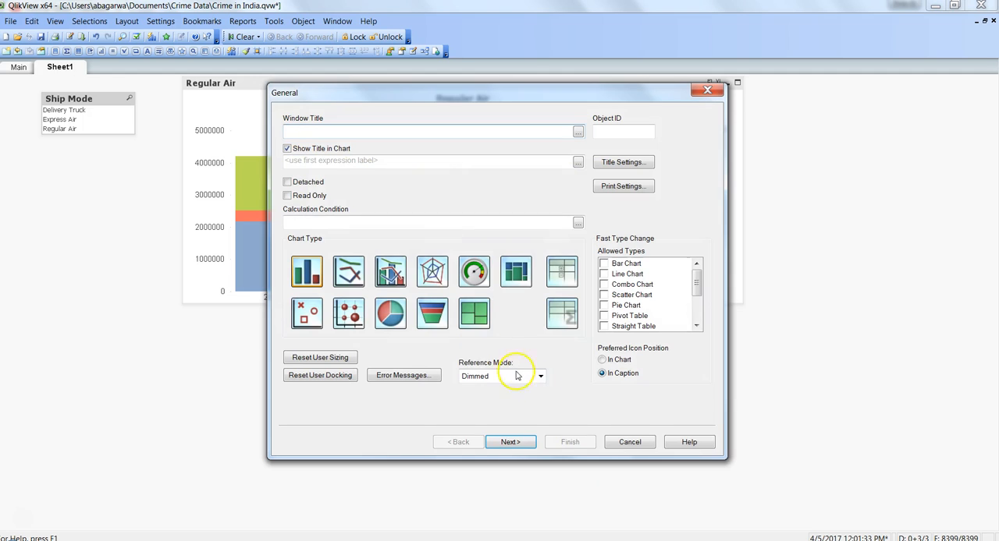
mouse_move(390, 271)
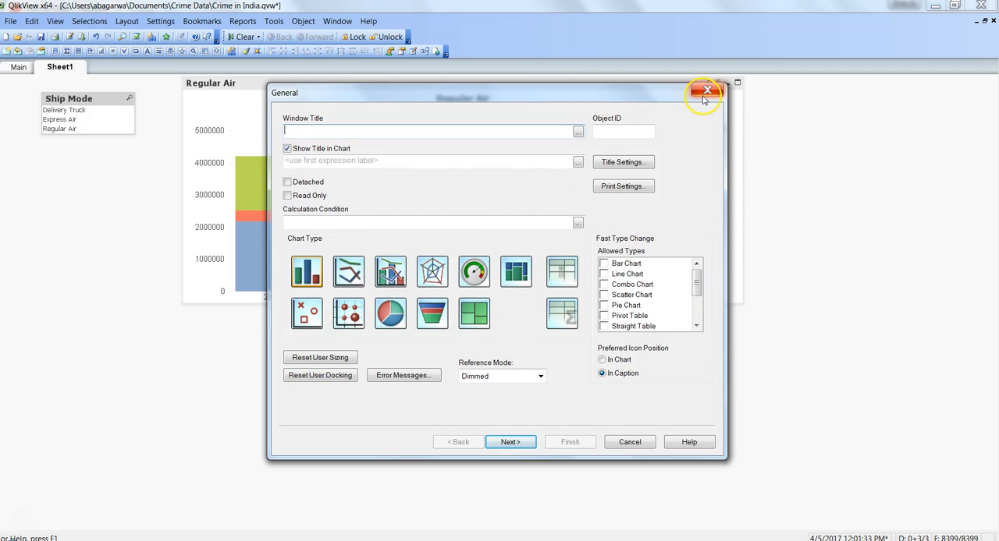
click(706, 90)
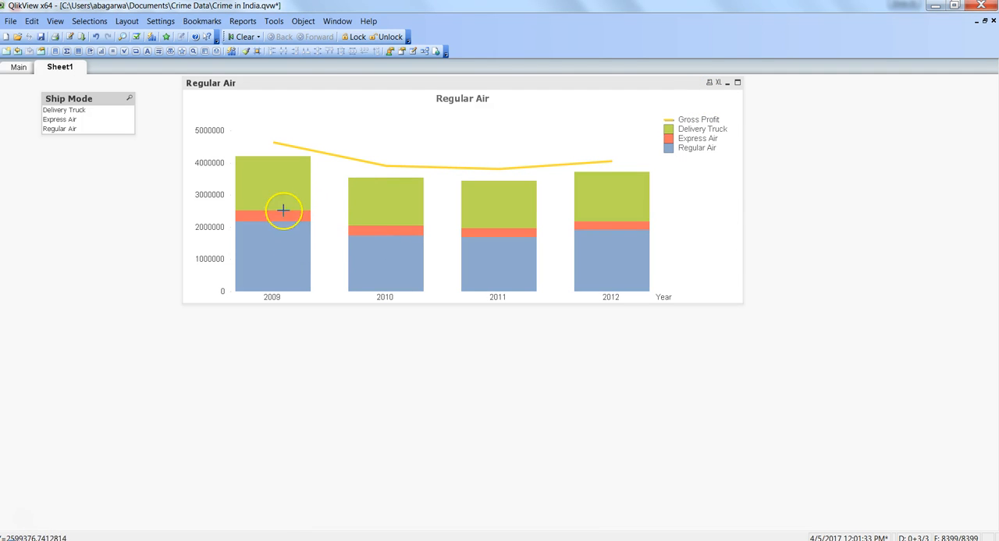
mouse_move(282, 231)
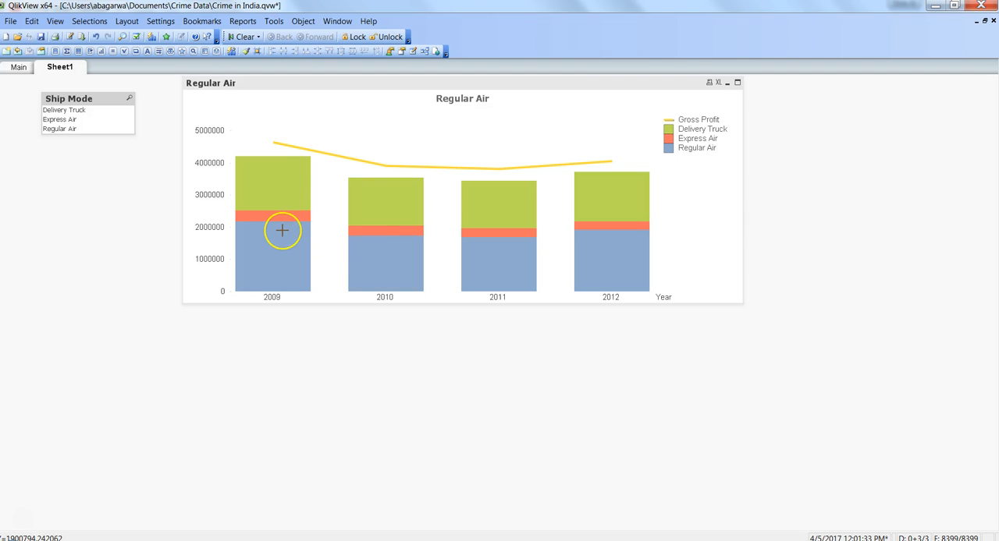
mouse_move(352, 154)
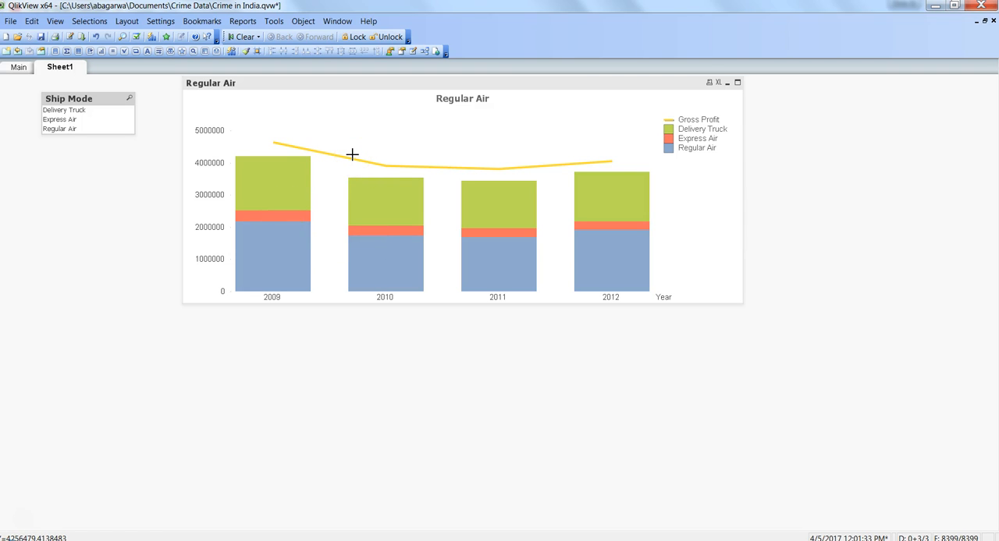
mouse_move(465, 226)
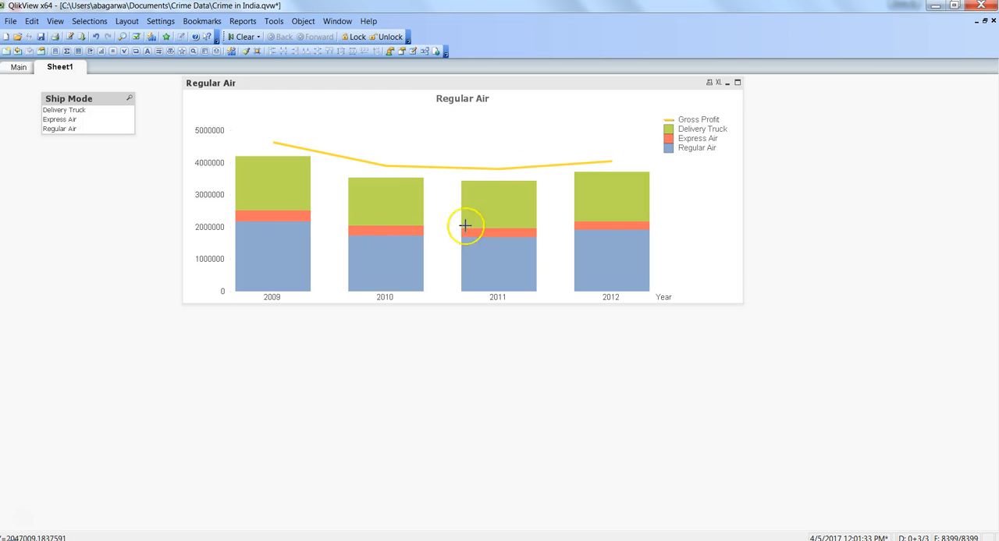
mouse_move(458, 181)
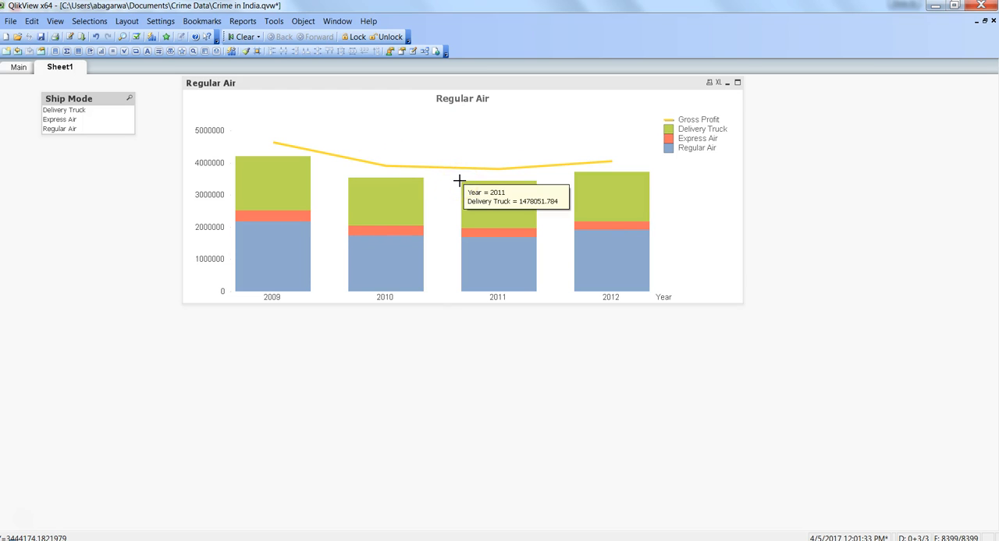
mouse_move(371, 522)
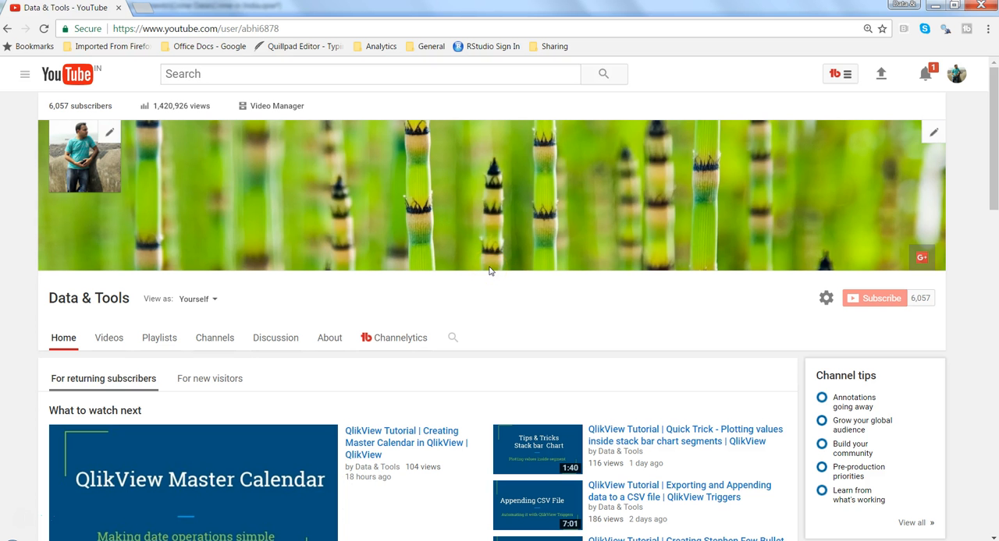
mouse_move(873, 300)
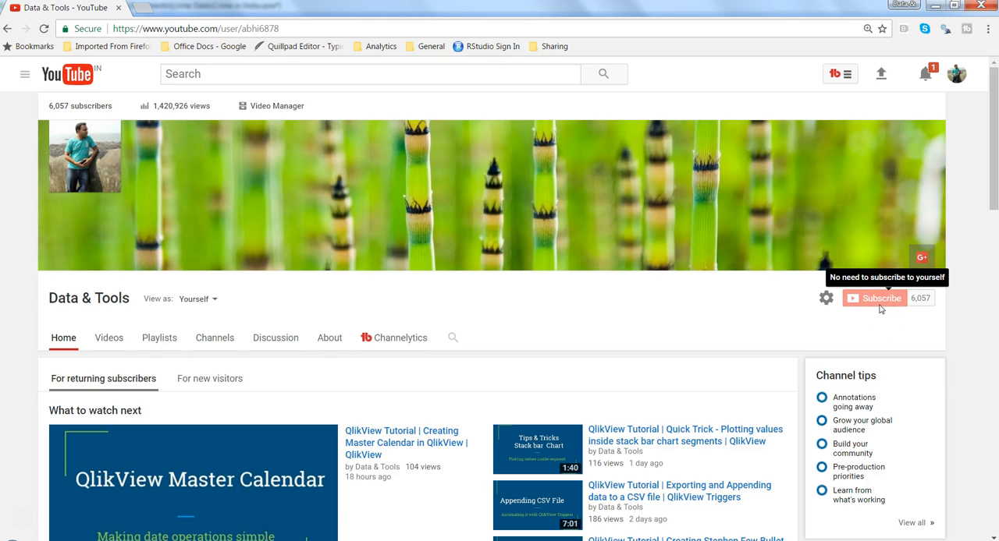
mouse_move(876, 304)
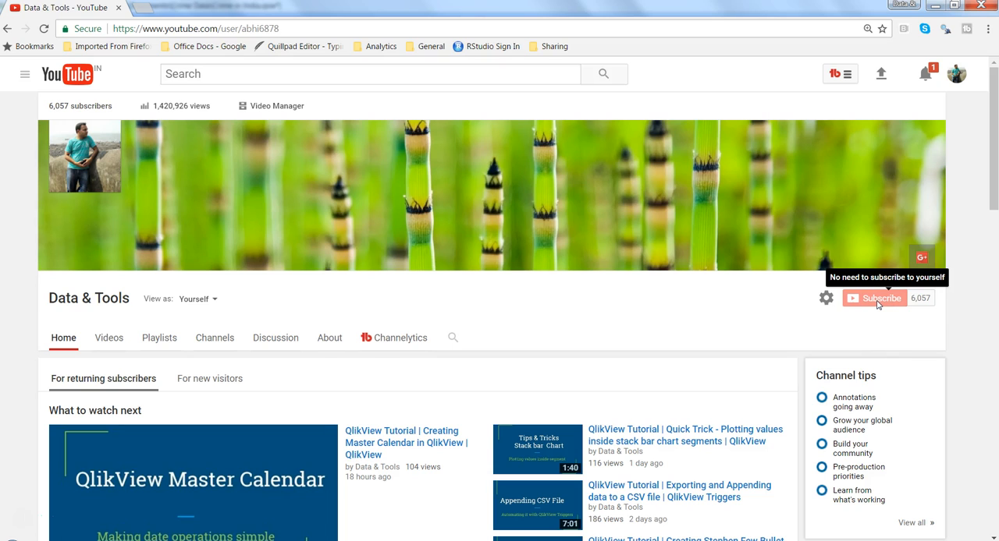
mouse_move(302, 286)
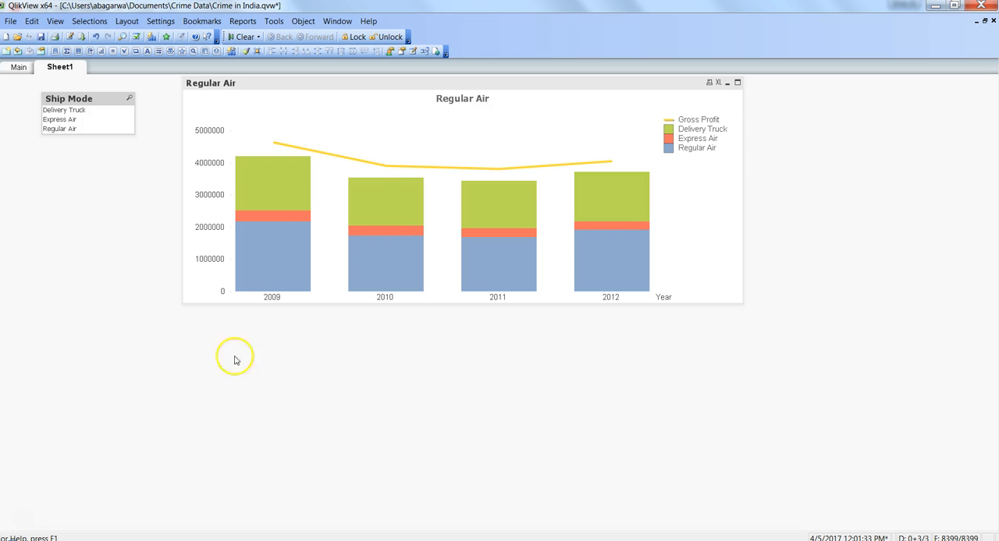
mouse_move(320, 369)
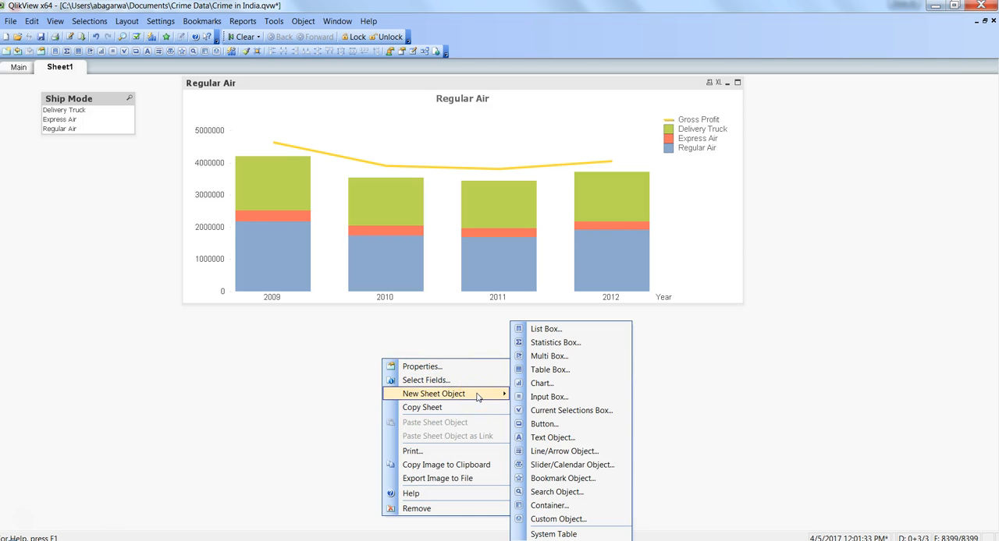
- Begin a new Combo Chart with Year as its dimension
click(541, 384)
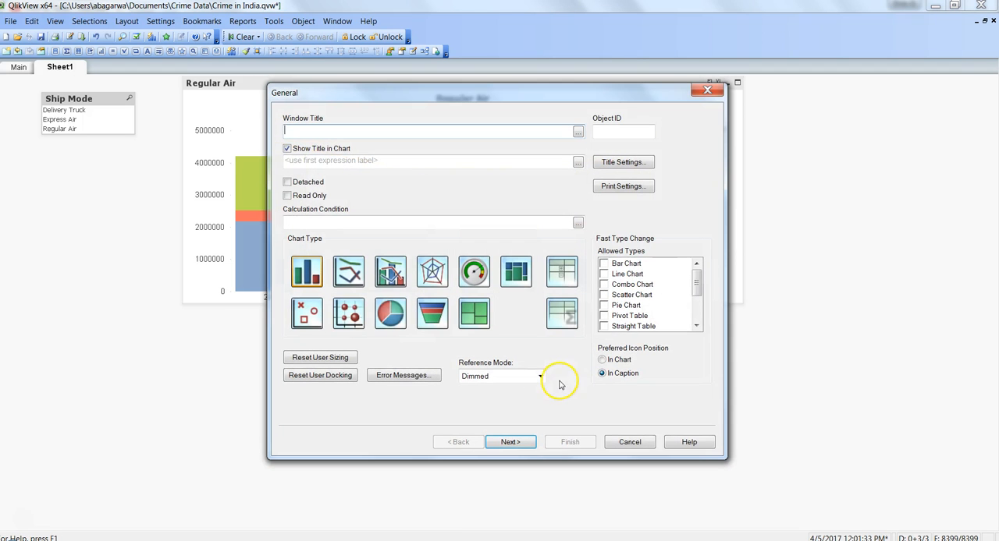
click(390, 271)
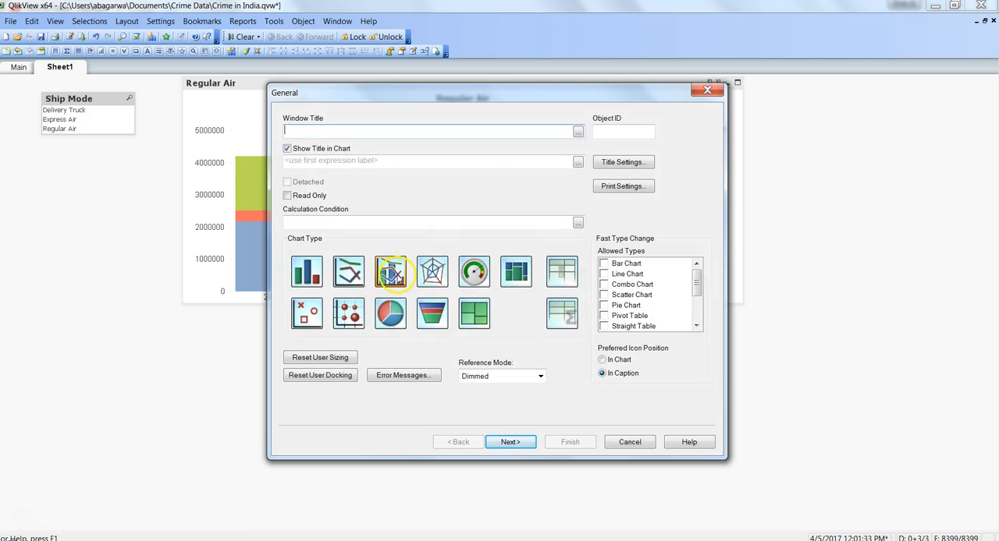
click(510, 443)
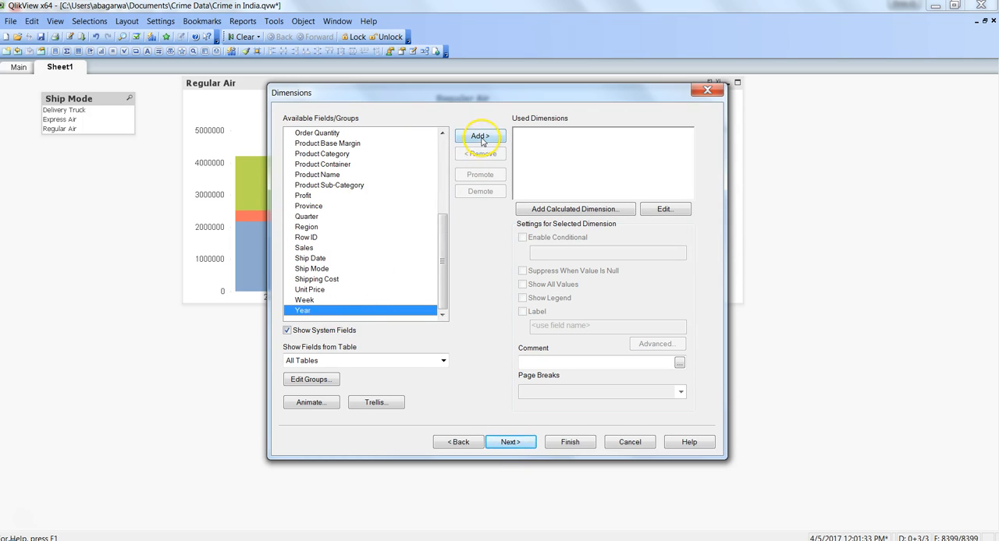
click(480, 136)
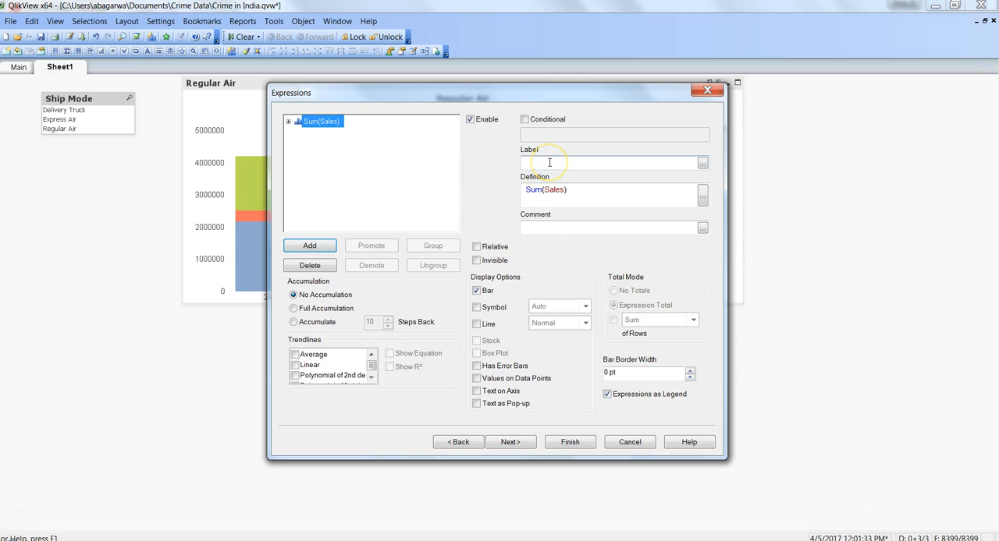
- Add Sum(Sales) labelled Sales and Sum(Profit) as a line labelled Profit, and finish the chart
text(Sales)
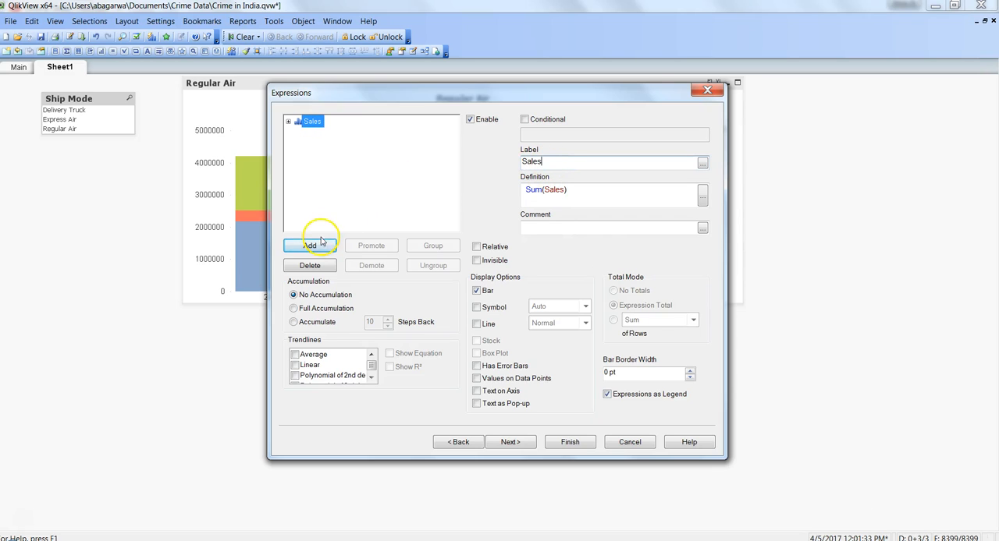
click(702, 196)
text(Sum(P)
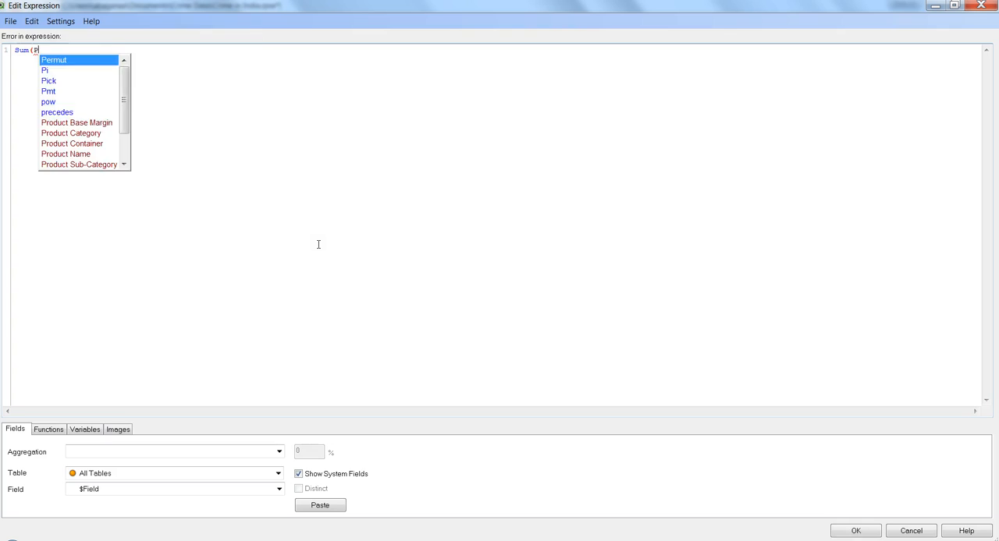
text(rofit))
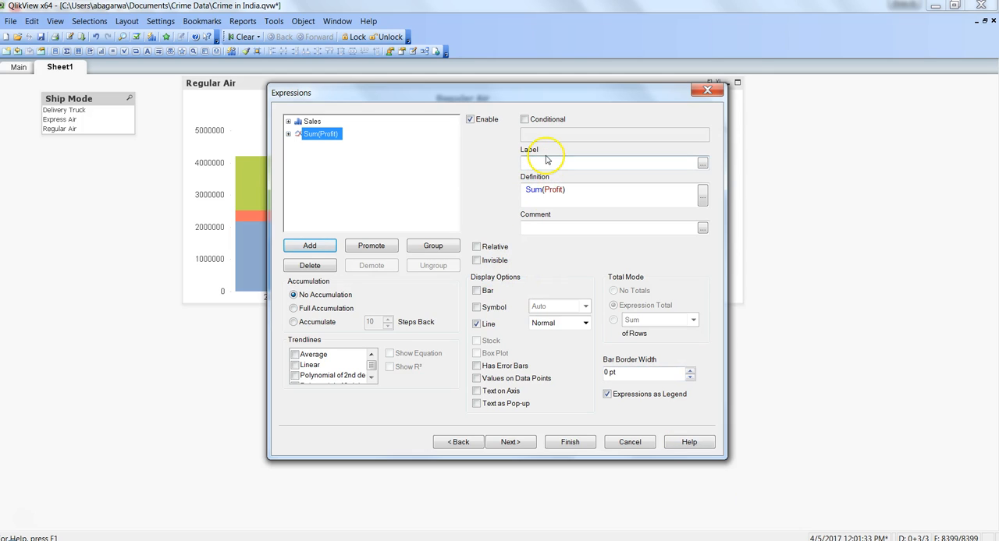
text(Profit)
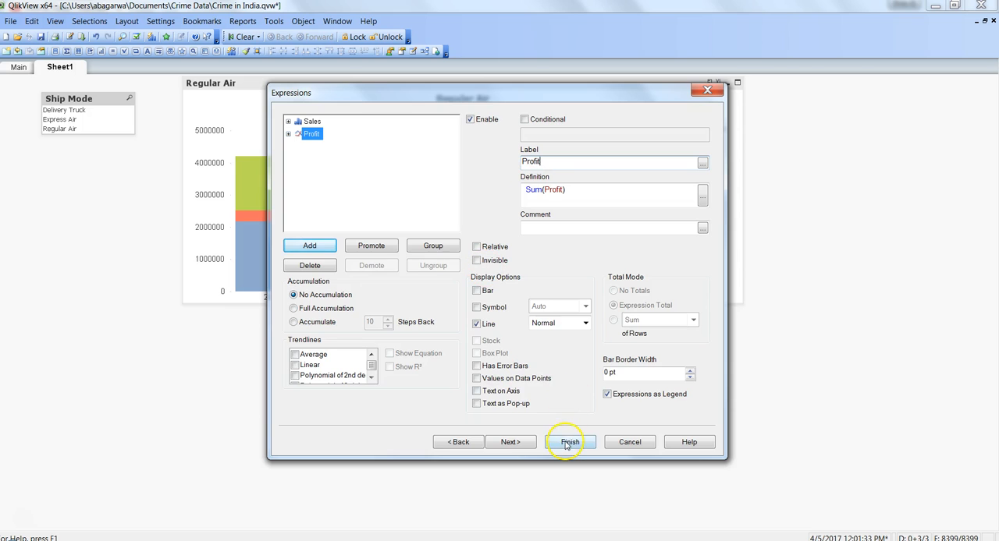
click(568, 441)
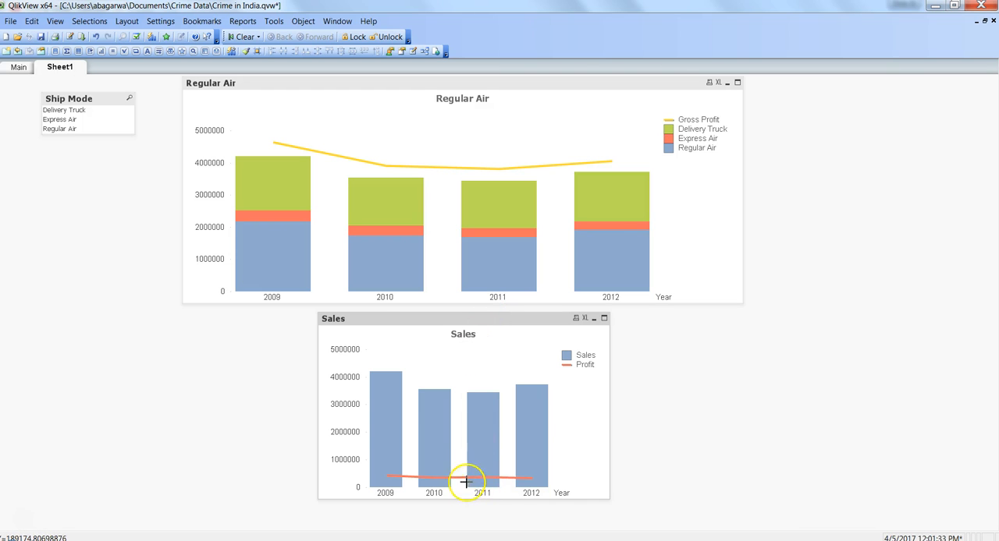
mouse_move(491, 404)
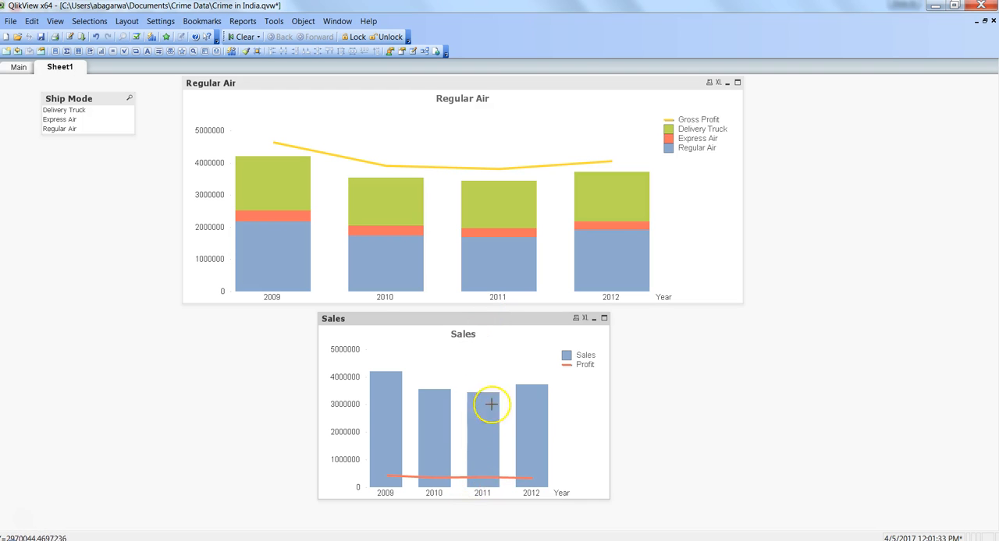
mouse_move(392, 362)
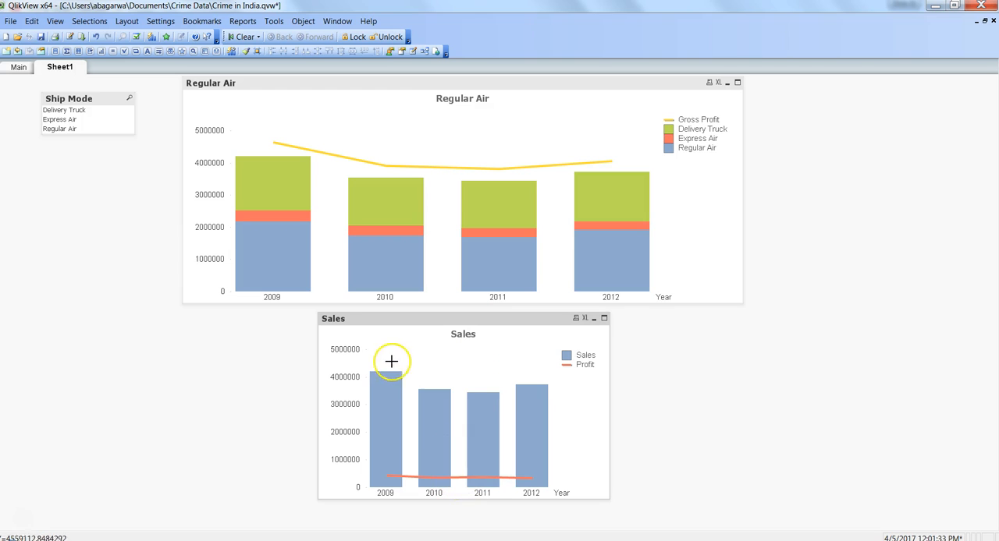
mouse_move(455, 381)
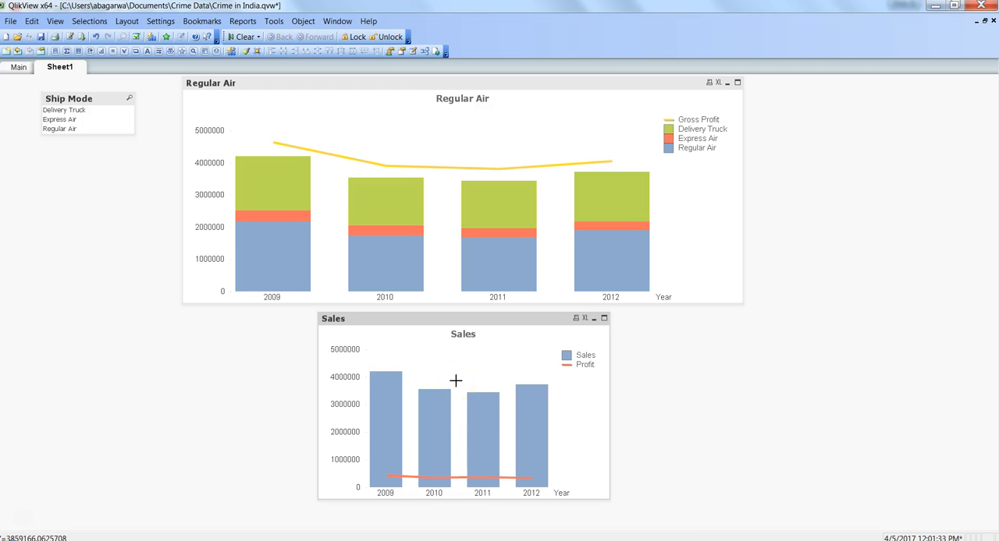
mouse_move(501, 383)
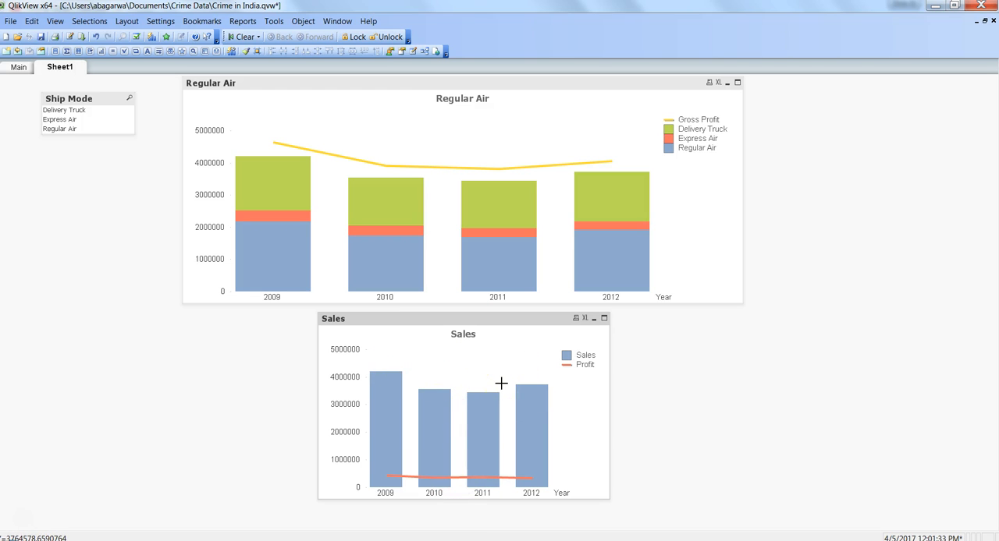
- Change the Profit expression to Sum(Profit) + Column(1) so the line rides above the Sales bars
right_click(501, 195)
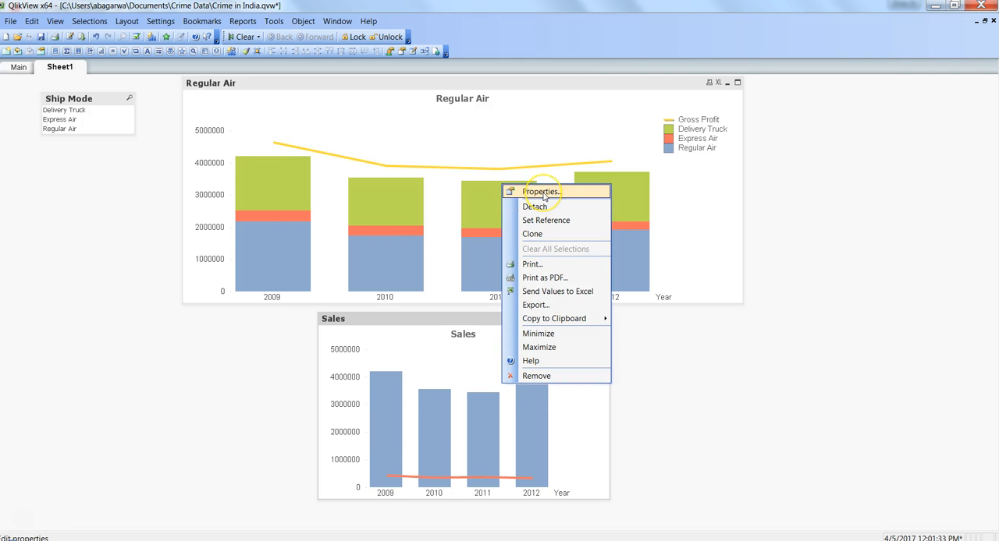
click(540, 191)
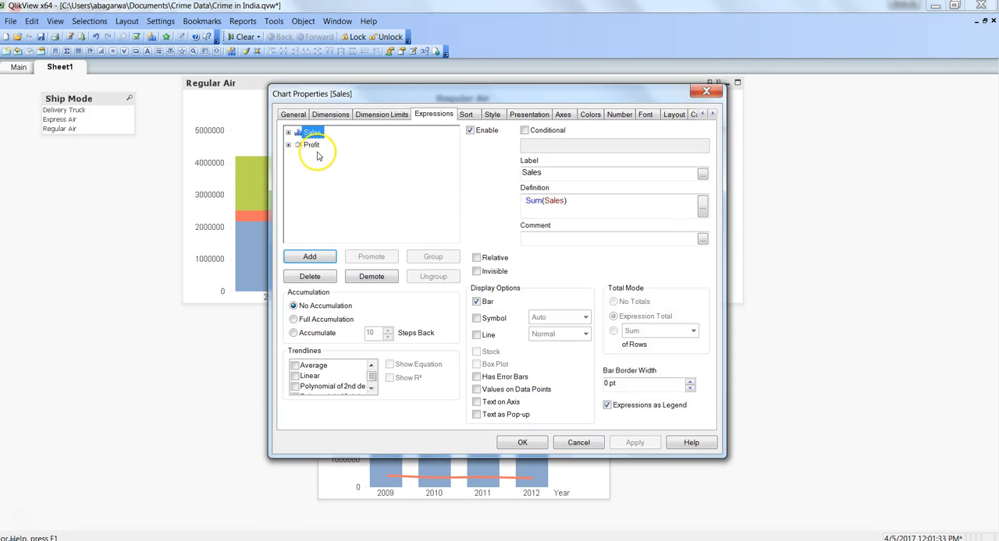
click(311, 145)
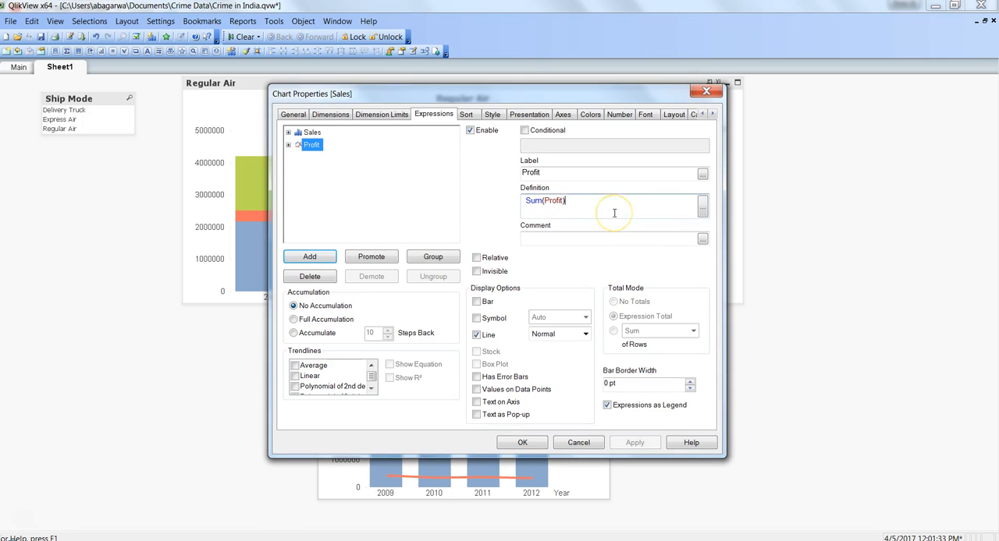
text(+ c)
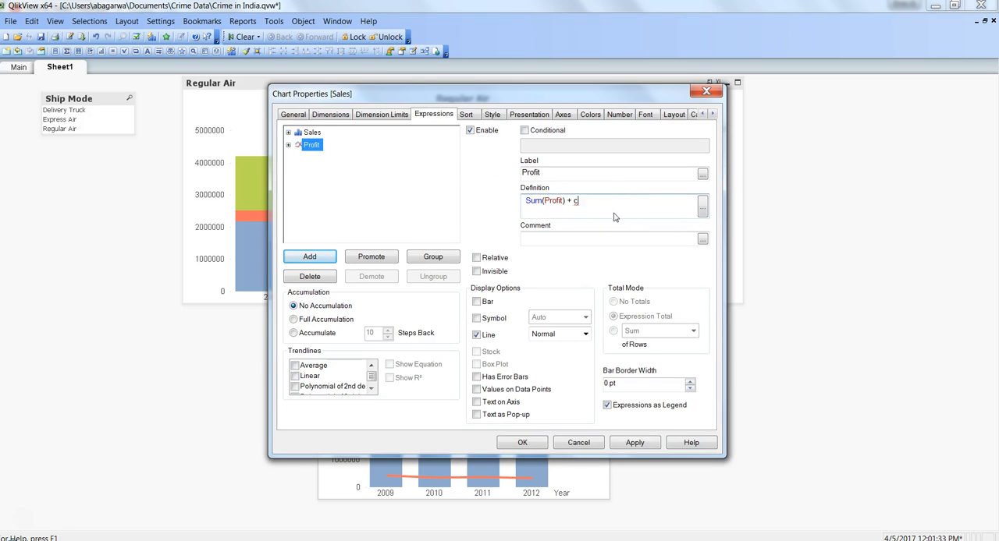
text(ol)
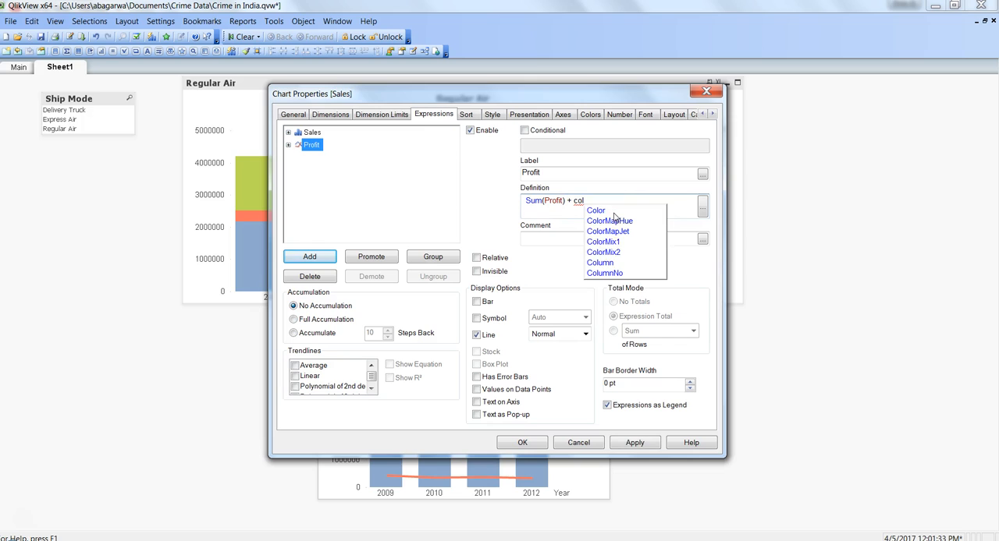
click(600, 262)
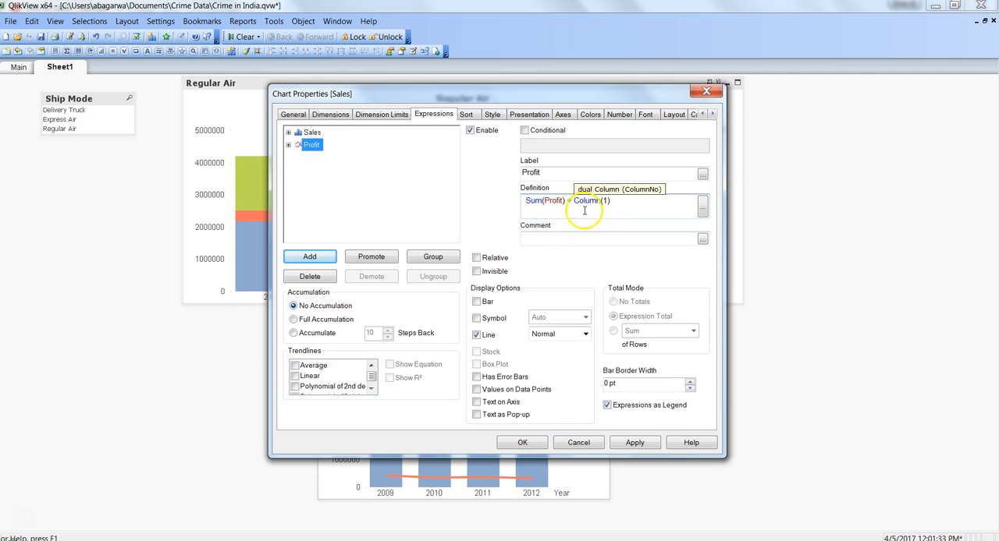
click(522, 443)
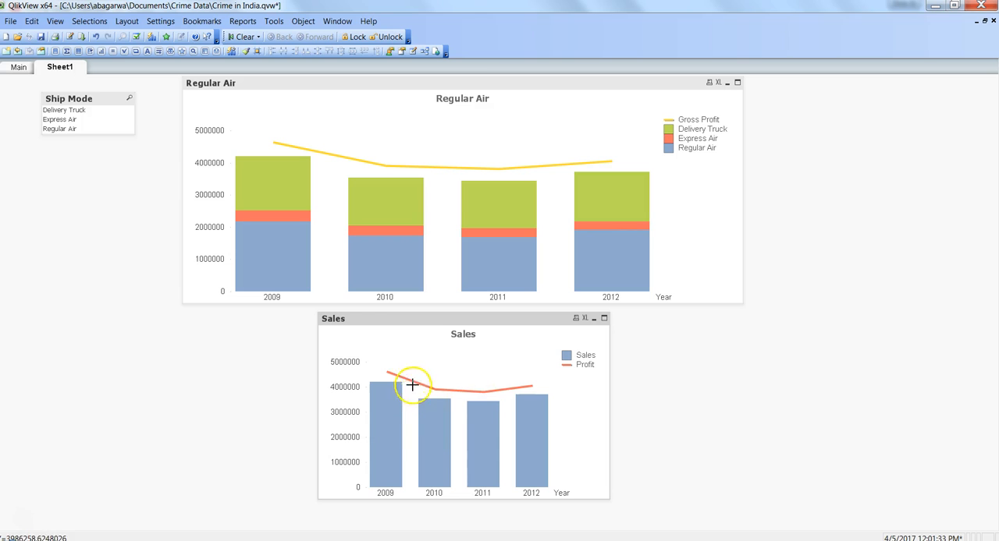
mouse_move(481, 390)
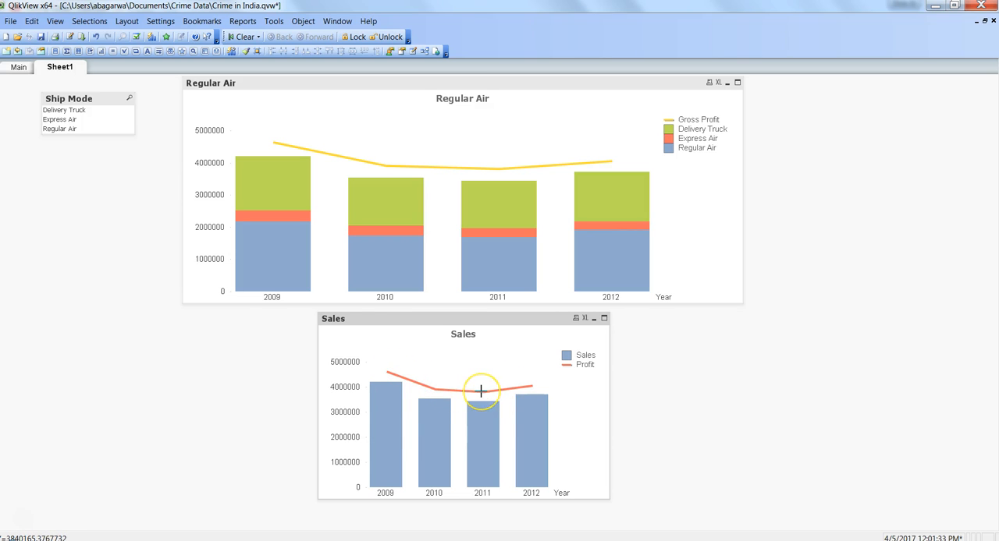
mouse_move(474, 380)
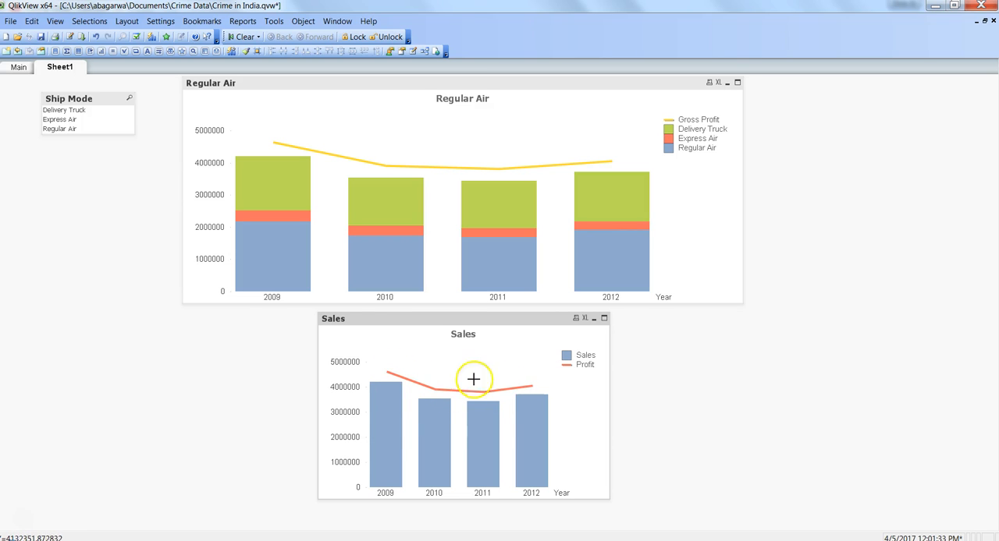
mouse_move(113, 155)
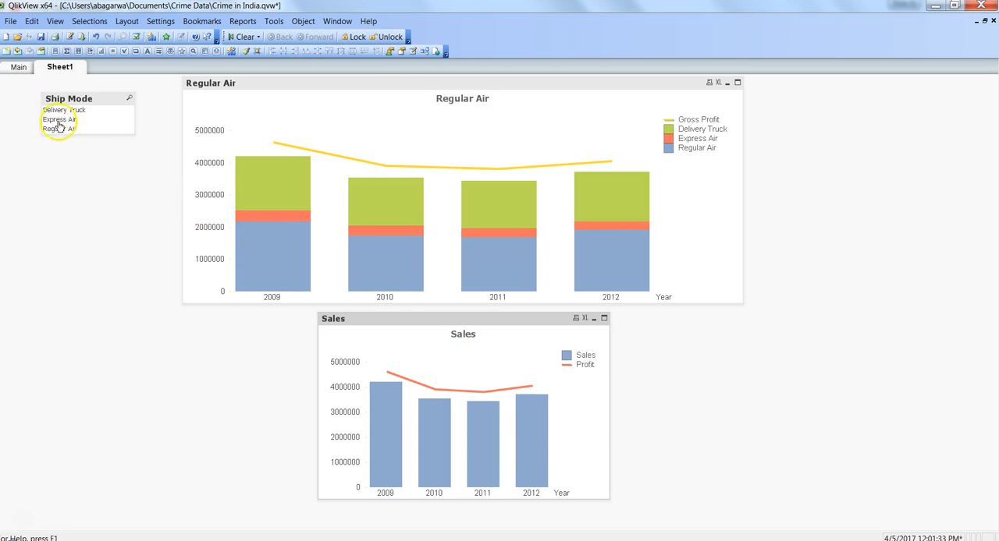
mouse_move(81, 123)
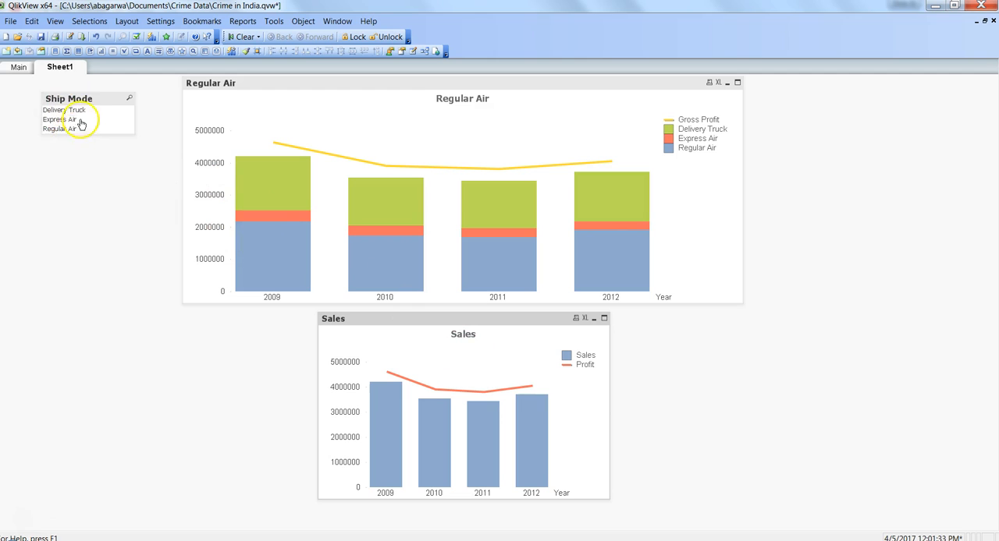
mouse_move(63, 118)
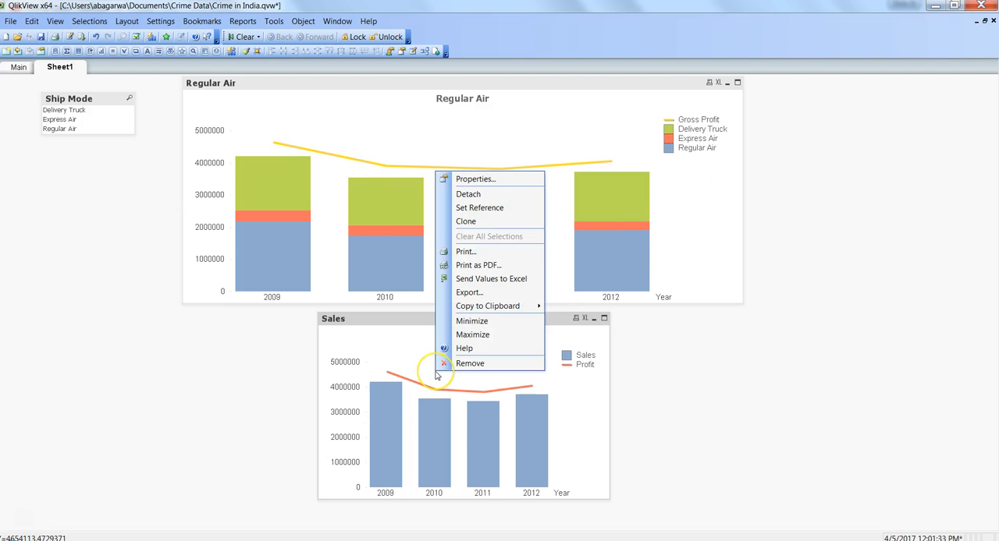
mouse_move(475, 179)
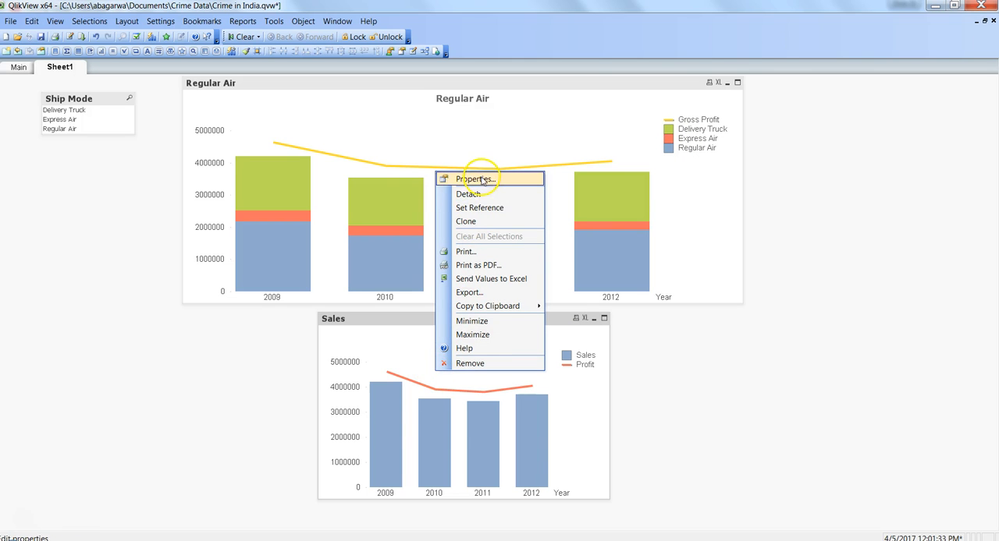
- Add Ship Mode as a second used dimension of the Sales chart
click(475, 180)
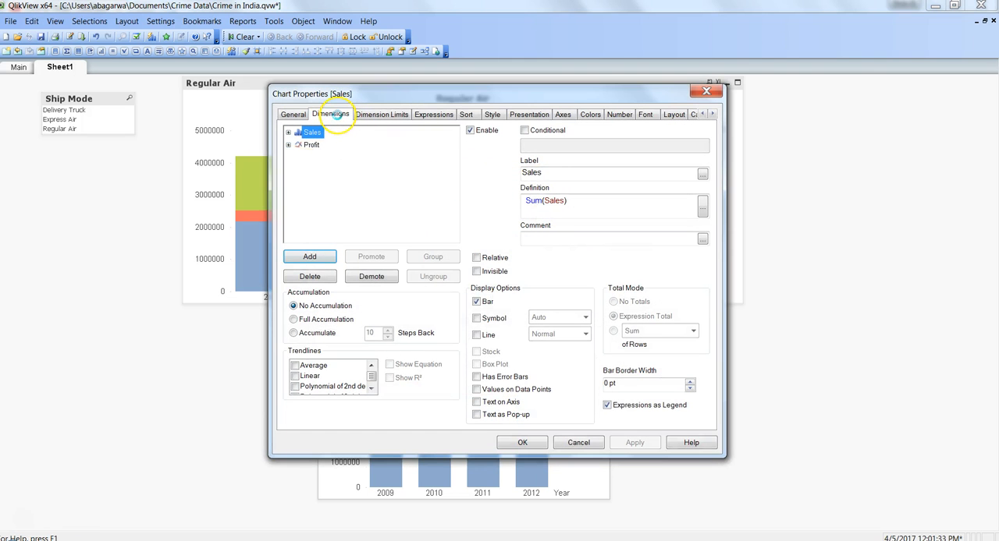
click(331, 114)
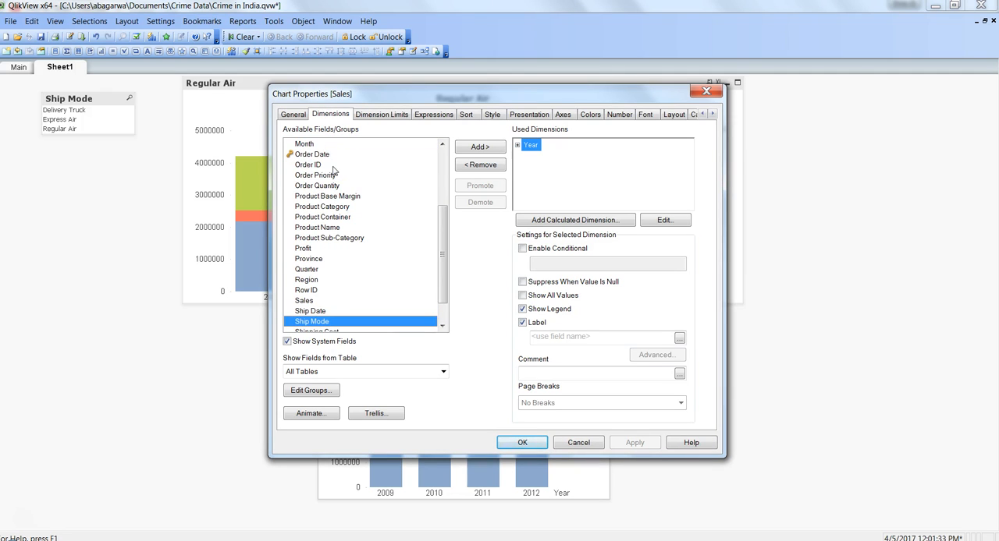
click(479, 146)
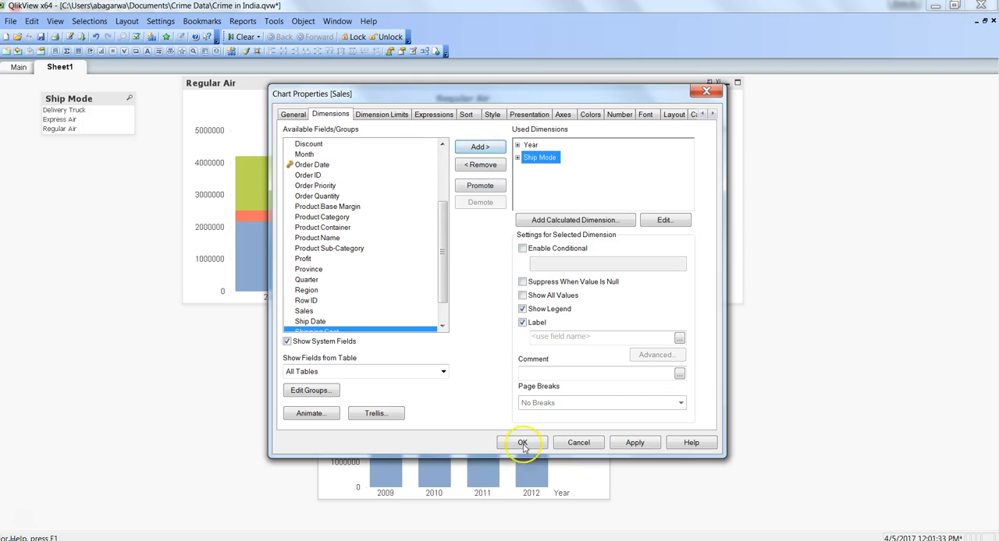
click(522, 443)
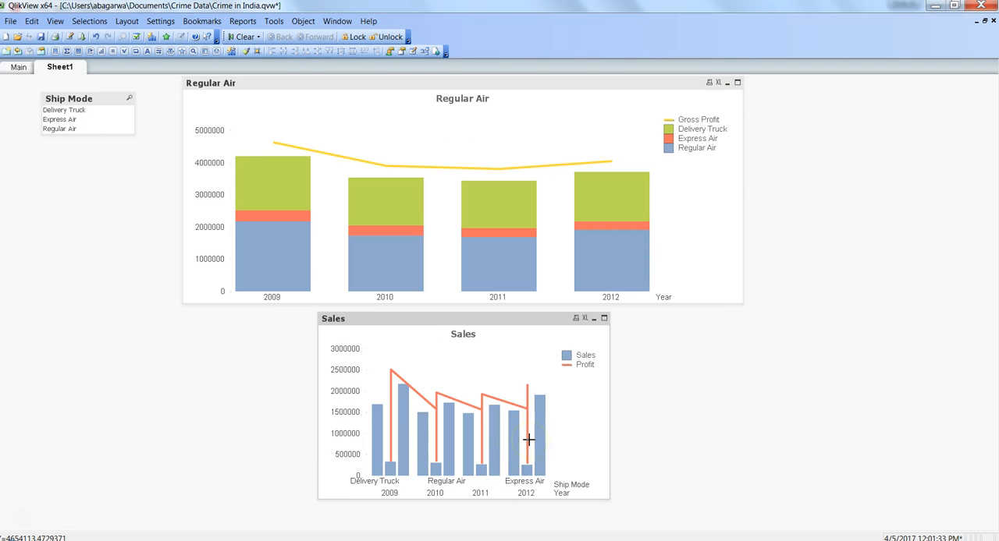
mouse_move(612, 398)
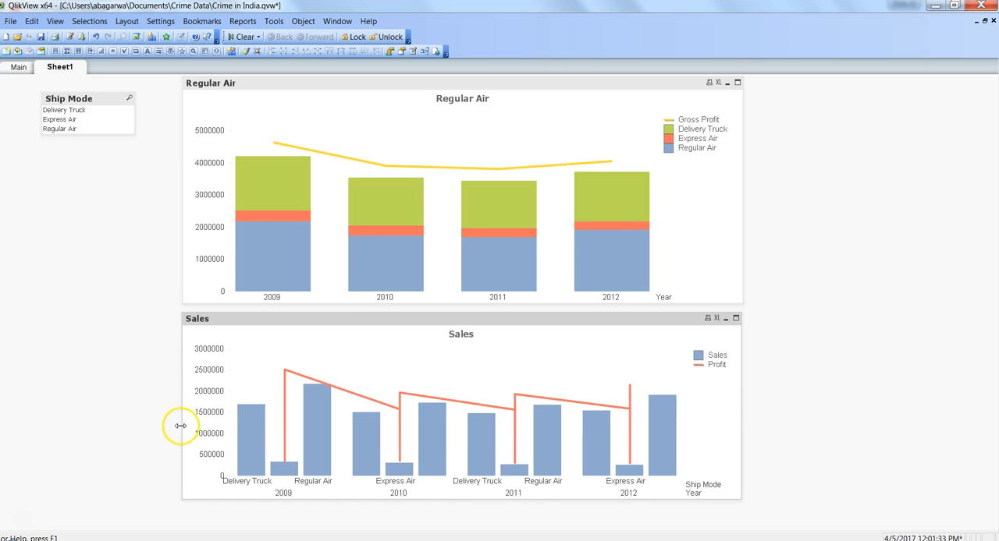
mouse_move(297, 448)
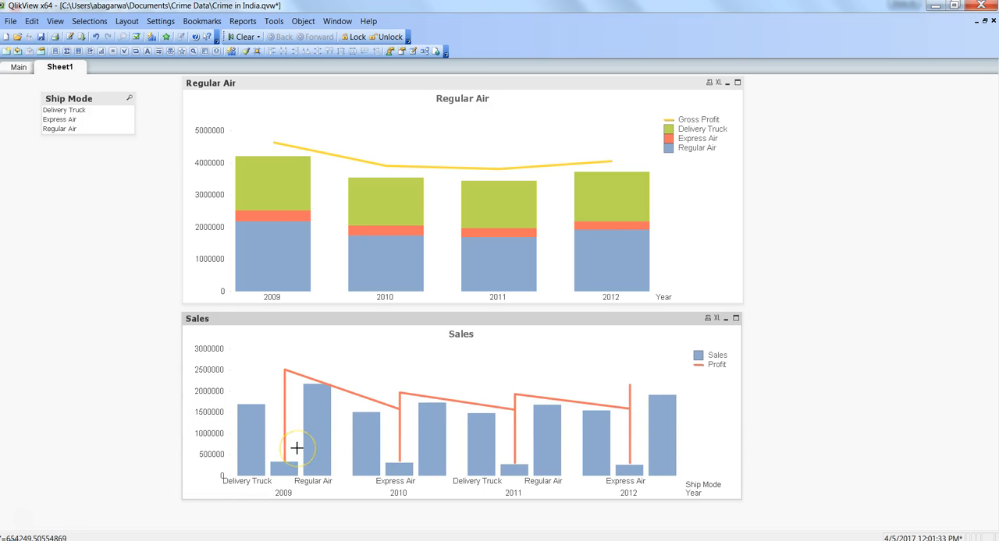
mouse_move(360, 444)
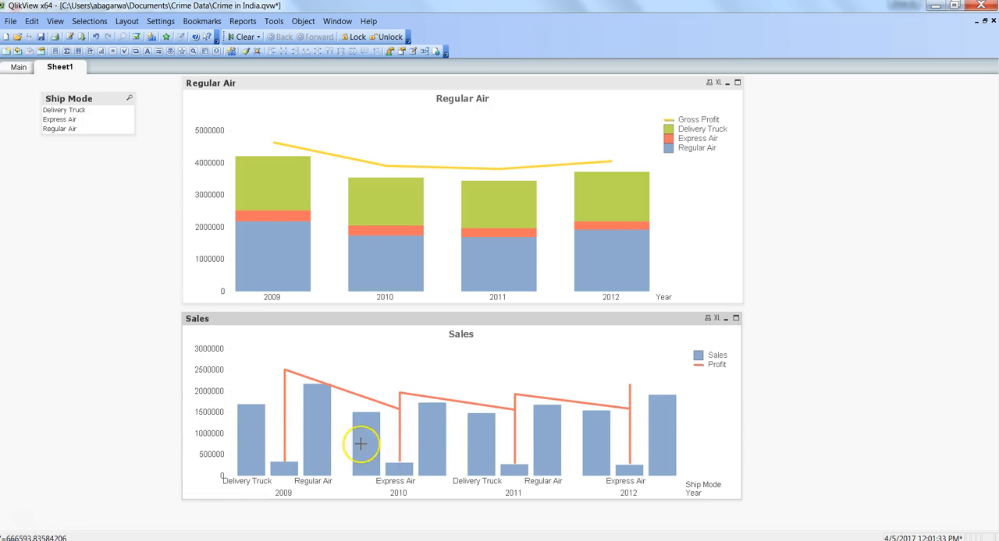
mouse_move(425, 418)
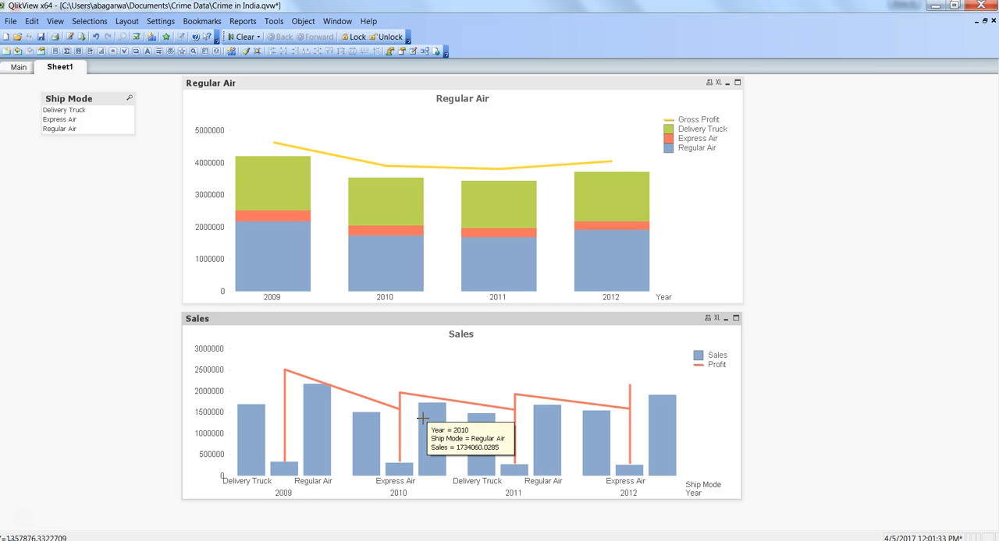
mouse_move(371, 402)
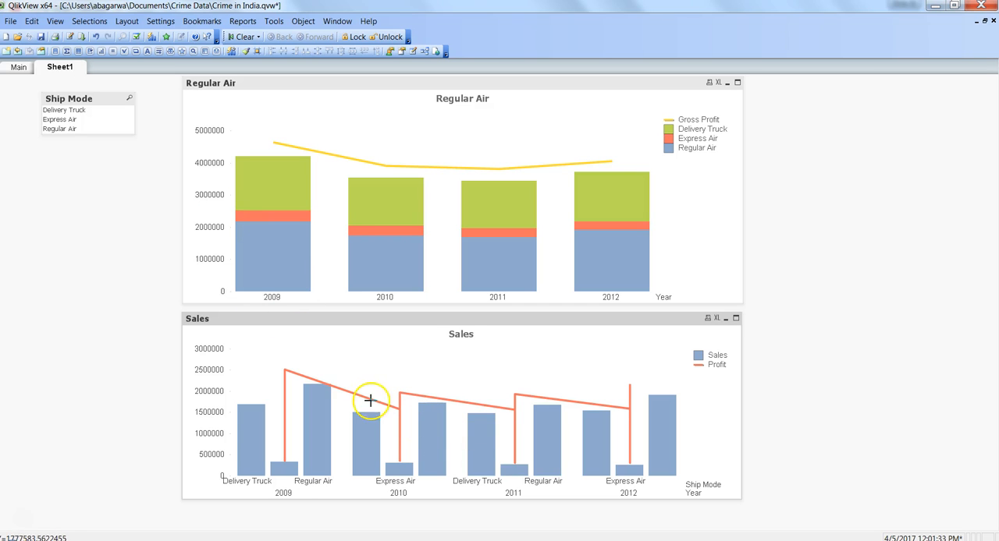
- Bring up the Sales chart's properties on its Expressions settings
right_click(370, 403)
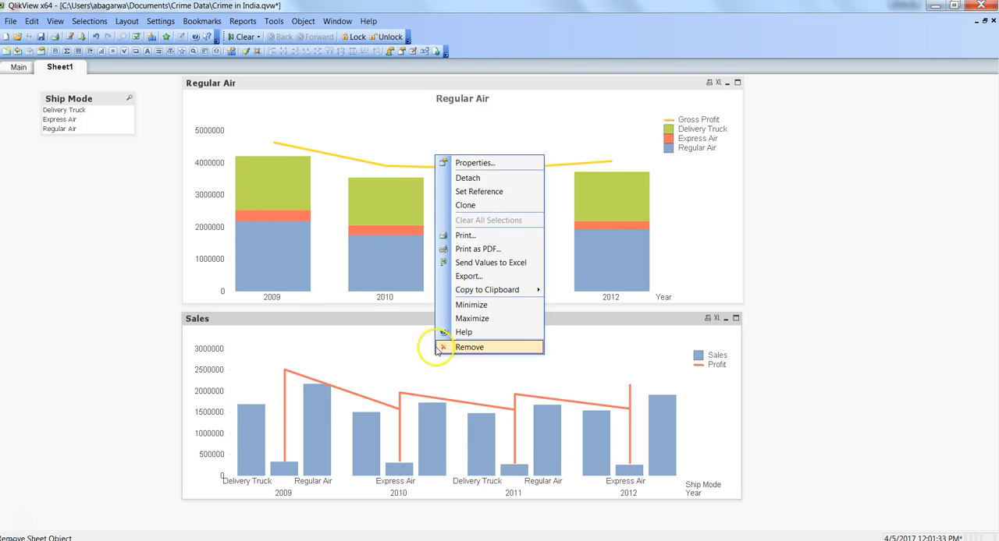
click(474, 162)
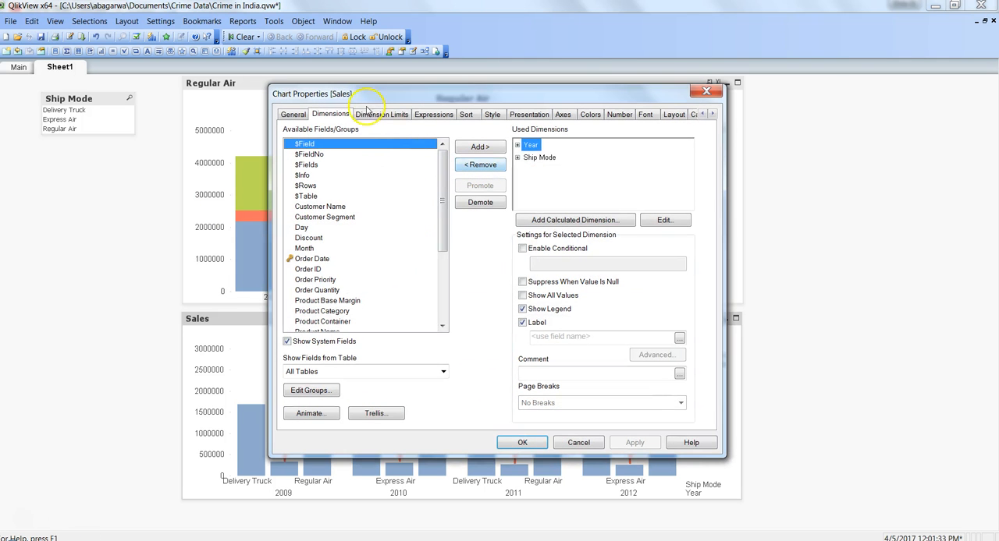
click(540, 158)
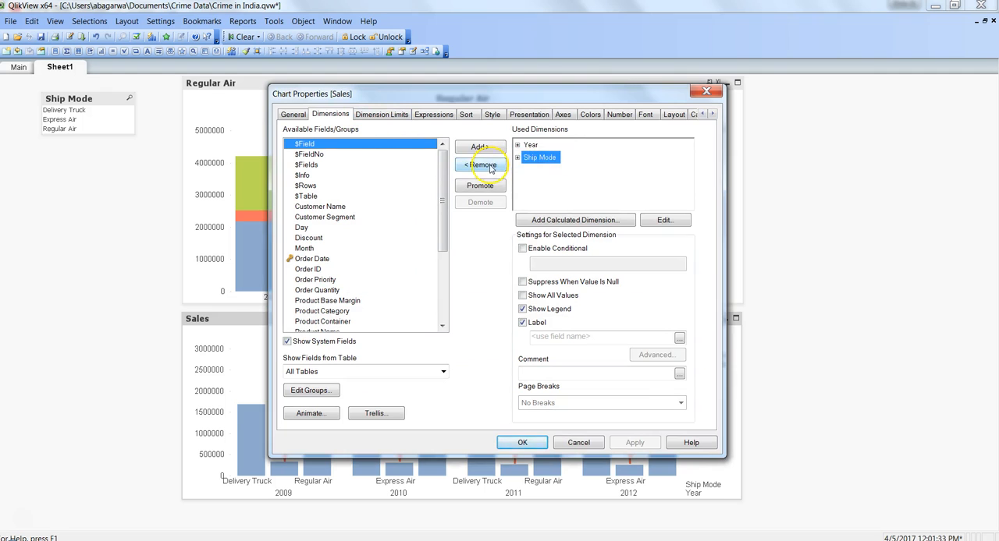
click(434, 114)
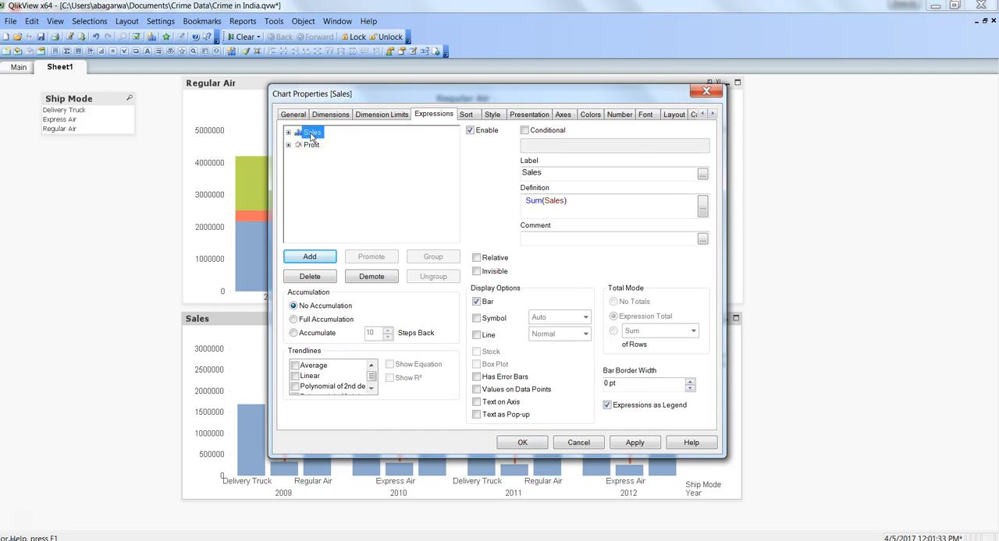
mouse_move(352, 132)
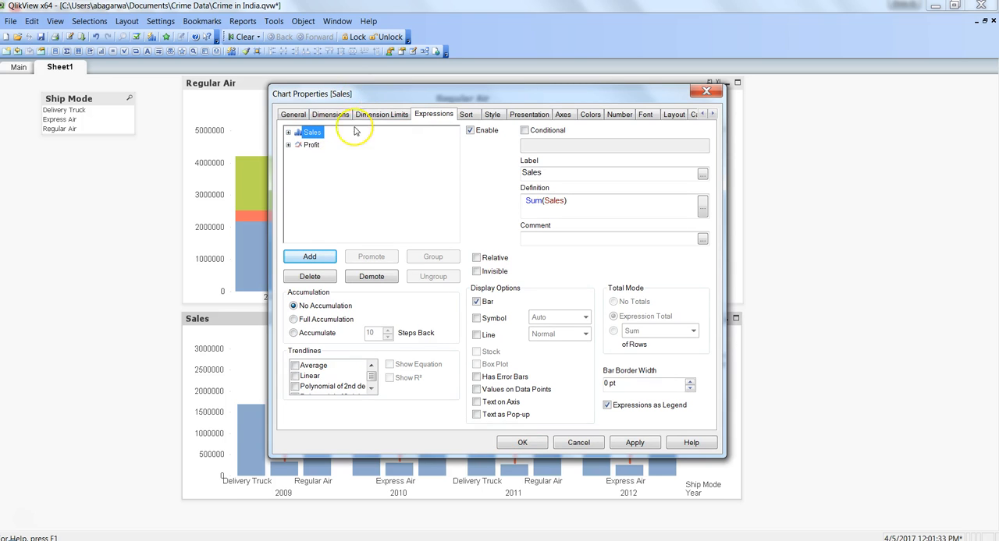
mouse_move(359, 185)
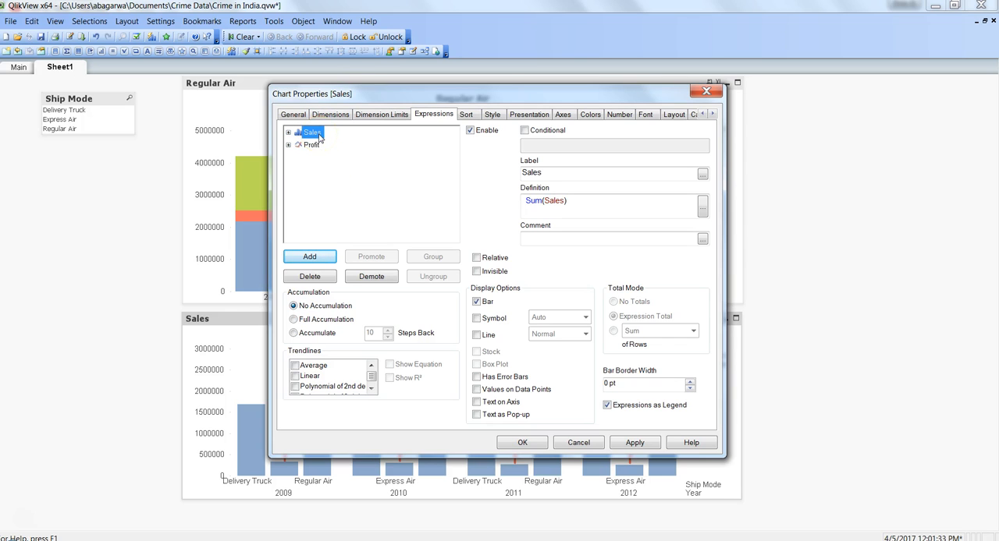
mouse_move(425, 170)
text({<>})
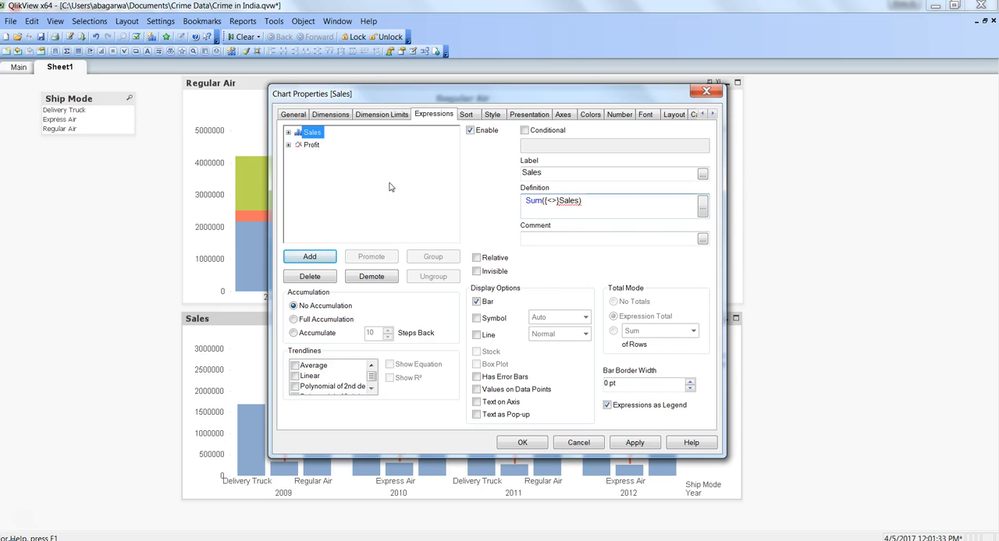
- Restrict Sales to Sum({<[Ship Mode] = {'Delivery Truck'}>}Sales) via a set expression
click(559, 199)
text([)
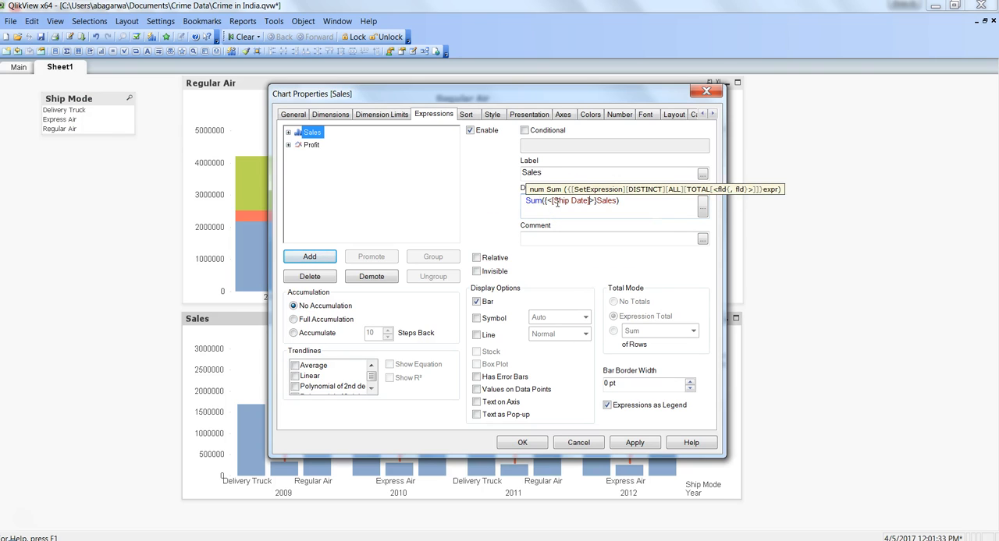
text(Ship mo)
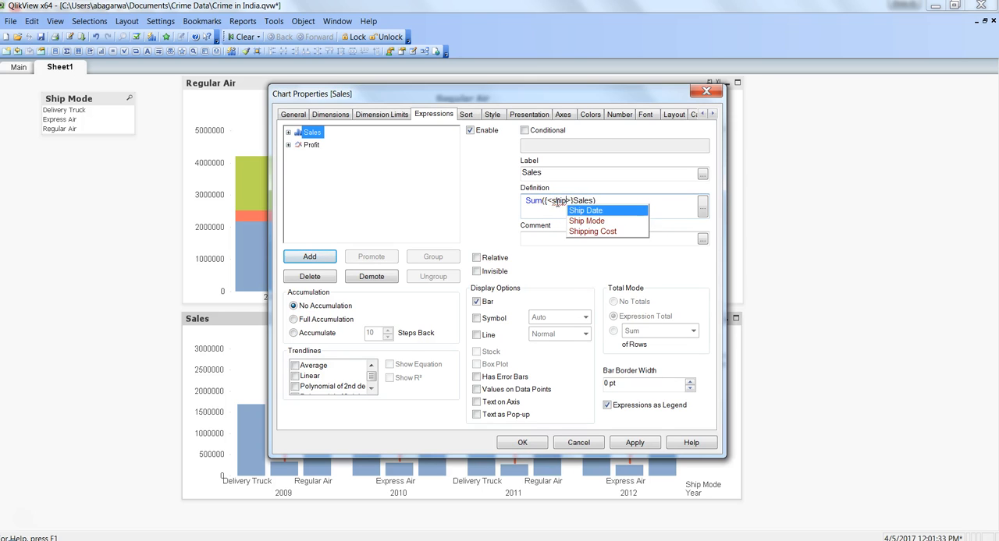
click(587, 221)
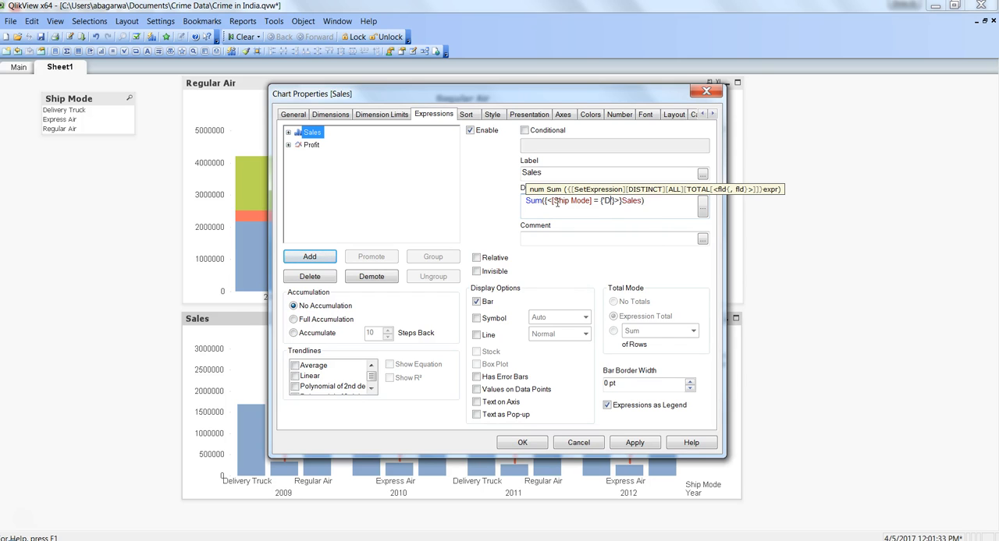
text(elivery Truck)
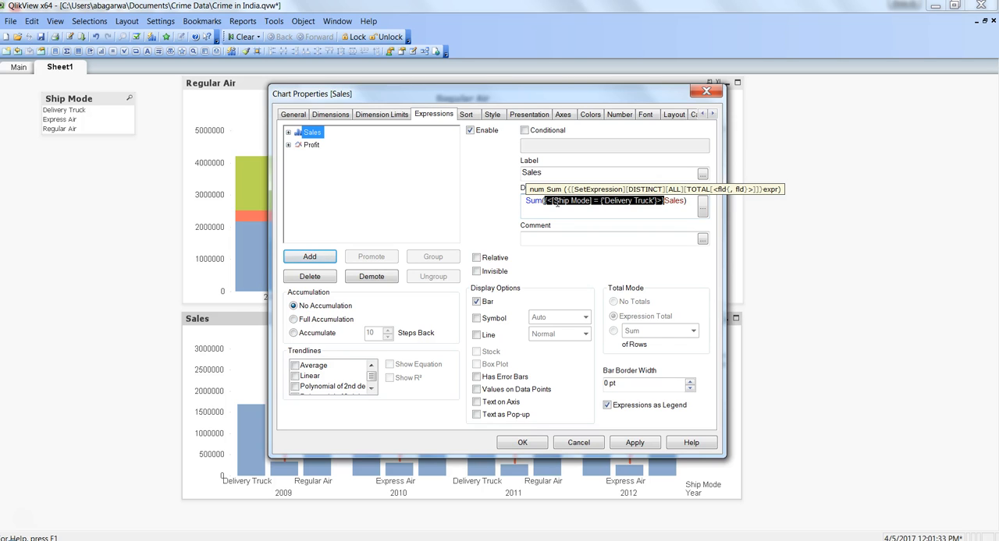
mouse_move(293, 228)
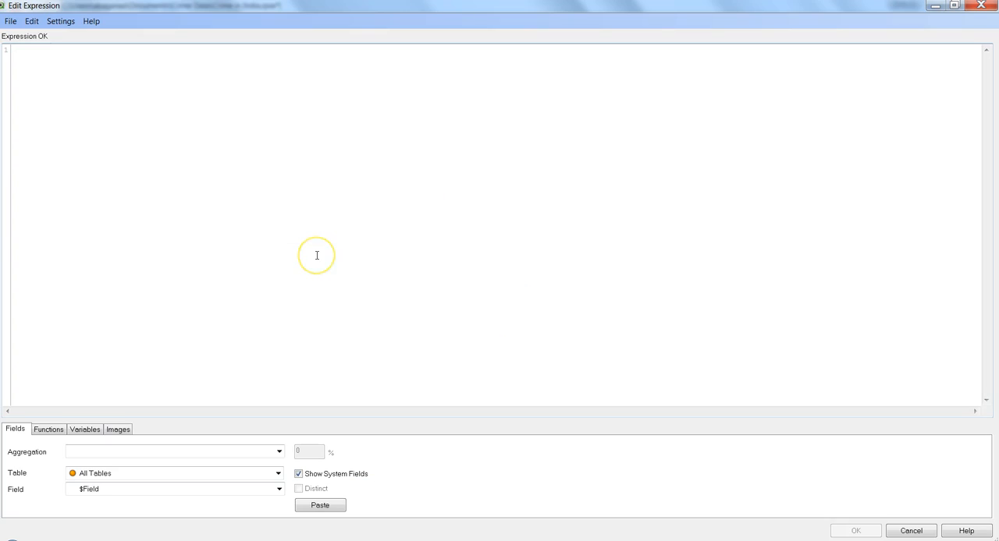
- Write a new expression Sum({<[Ship Mode] = {'Express Air'}>}Sales) for Express Air shipments
text({<[Ship Mode] = {'Delivery Truck'}>})
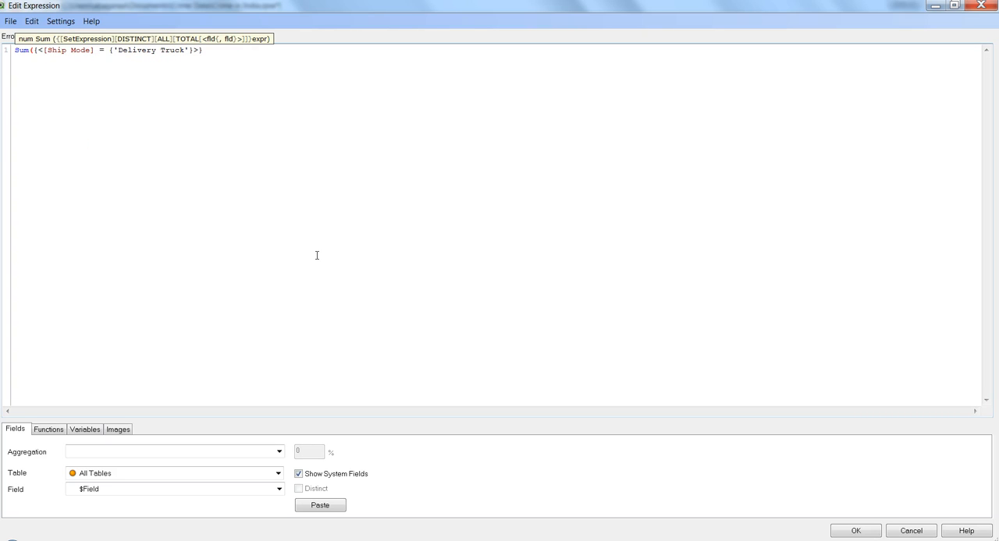
text(Sales)
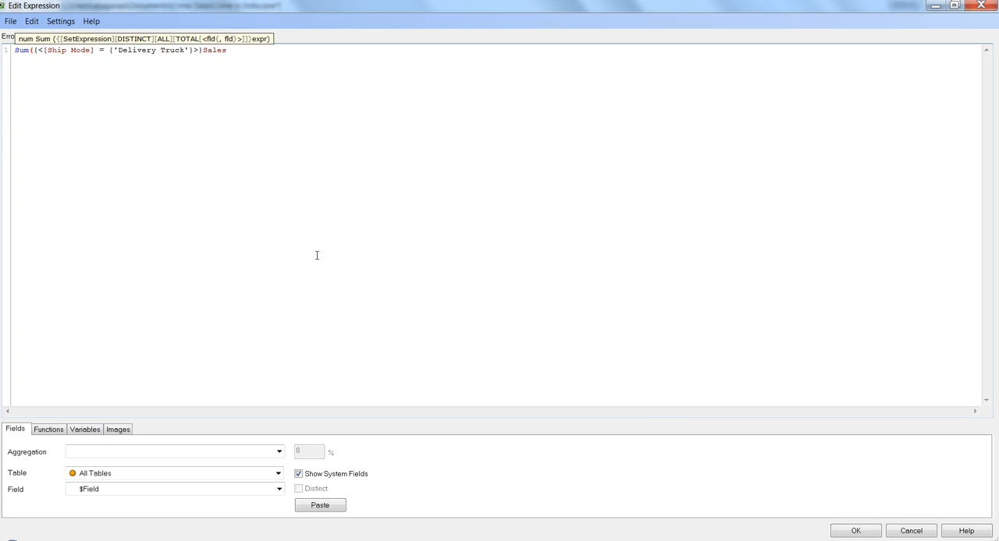
double_click(169, 50)
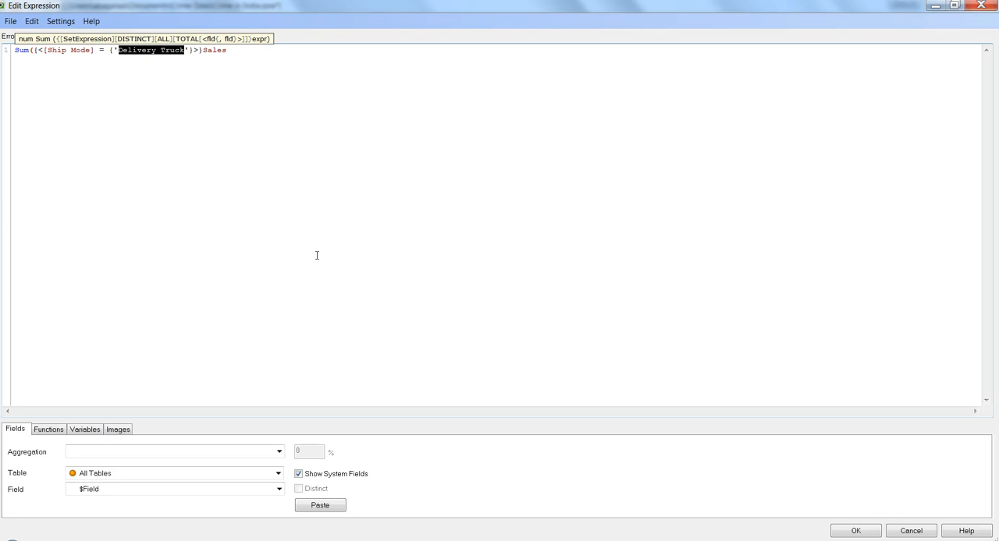
text(Express A)
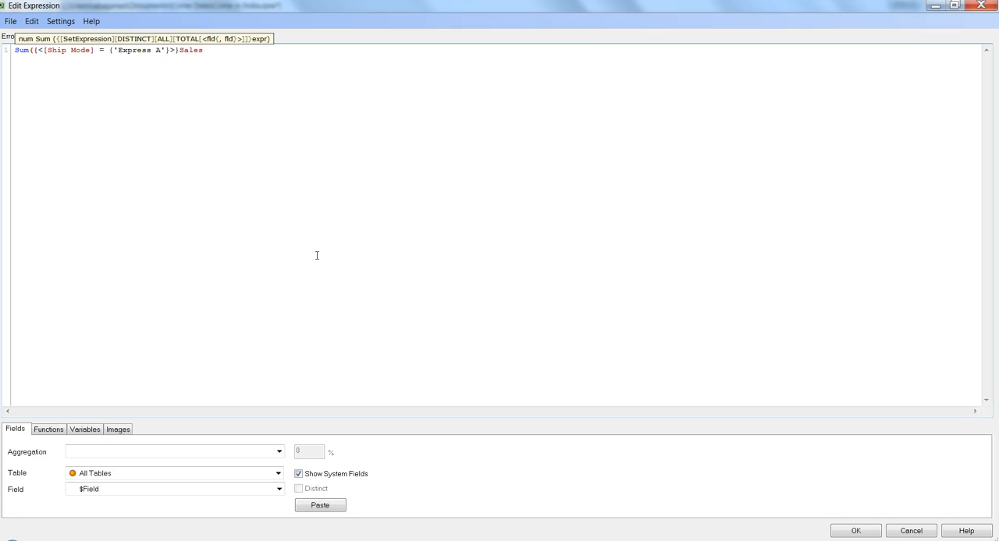
text(ir)
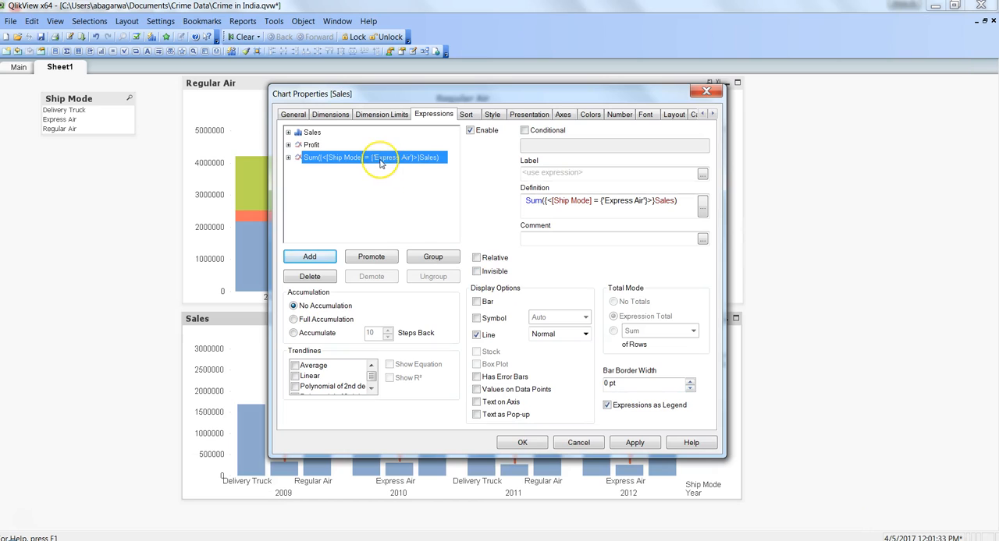
- Paste a copy of the Express Air expression and move Profit to the bottom of the list
right_click(382, 156)
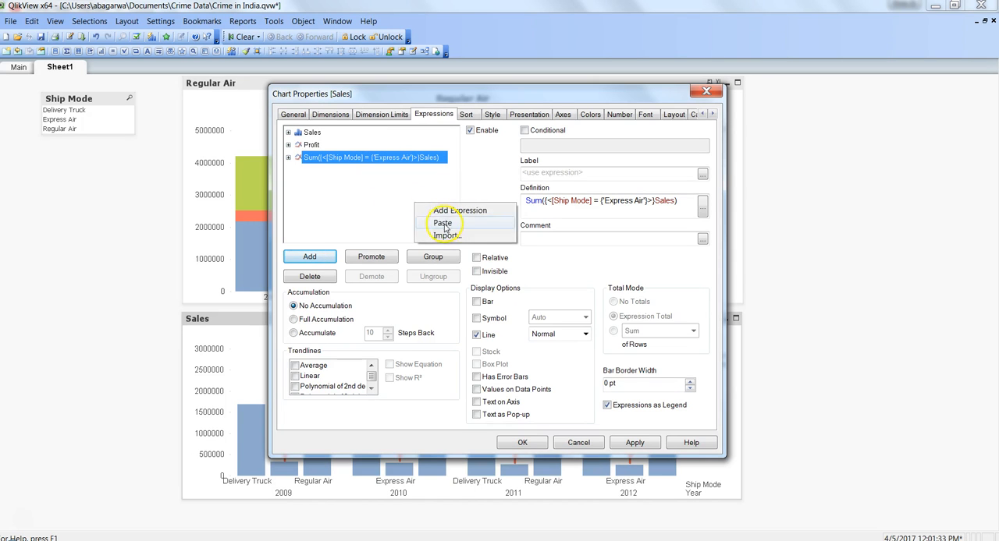
click(441, 224)
text(Regula)
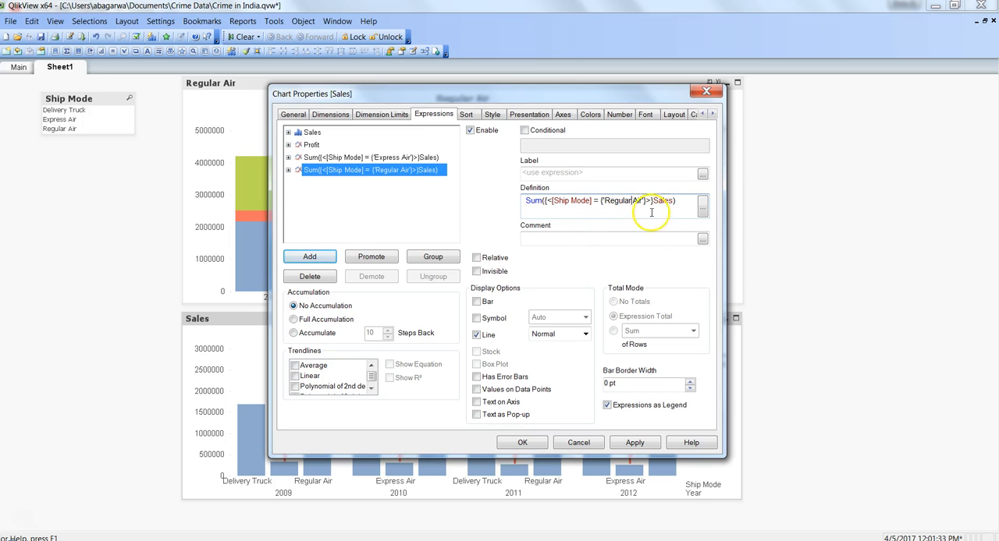
mouse_move(350, 143)
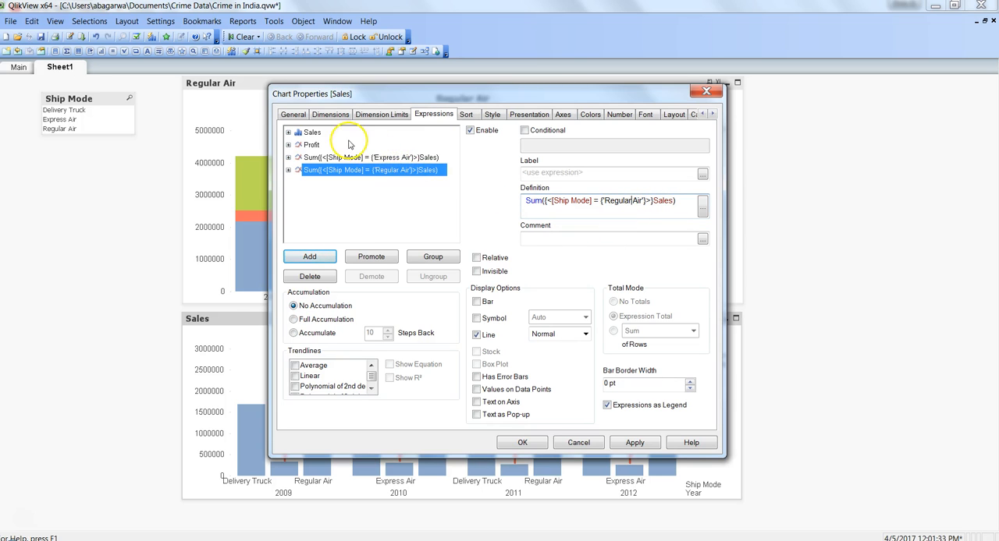
mouse_move(316, 149)
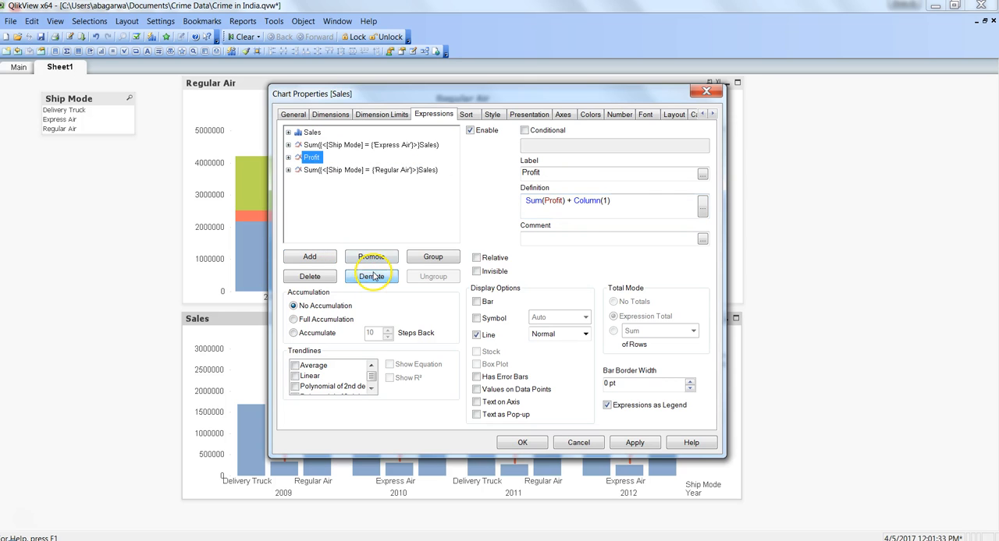
click(371, 277)
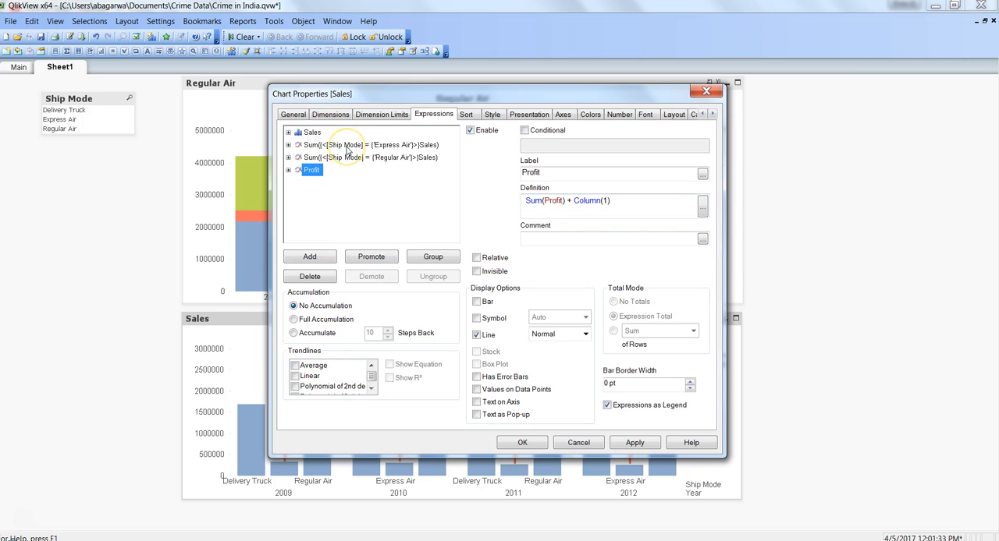
- Label the ship-mode expressions Delivery Truck and Regular Air and apply the chart expressions
click(312, 131)
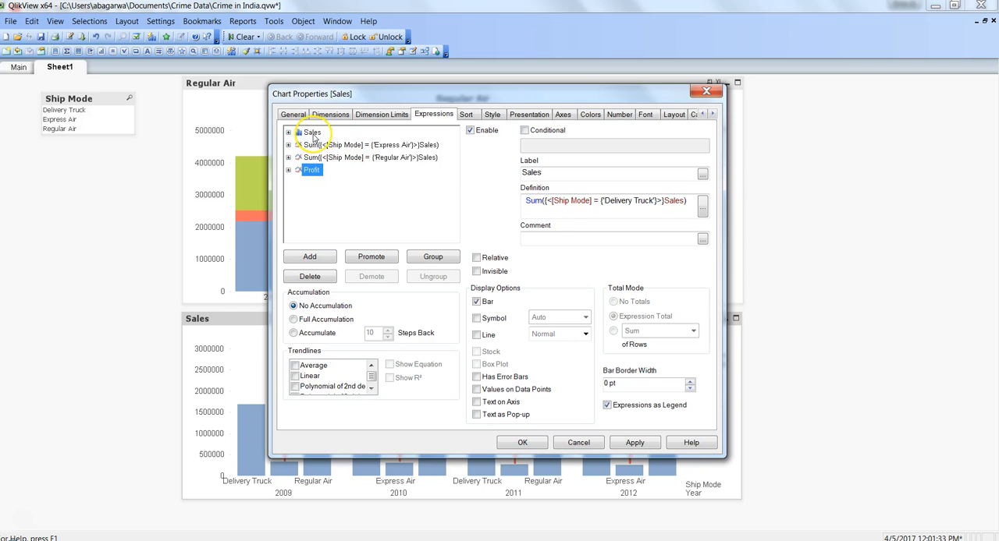
click(312, 131)
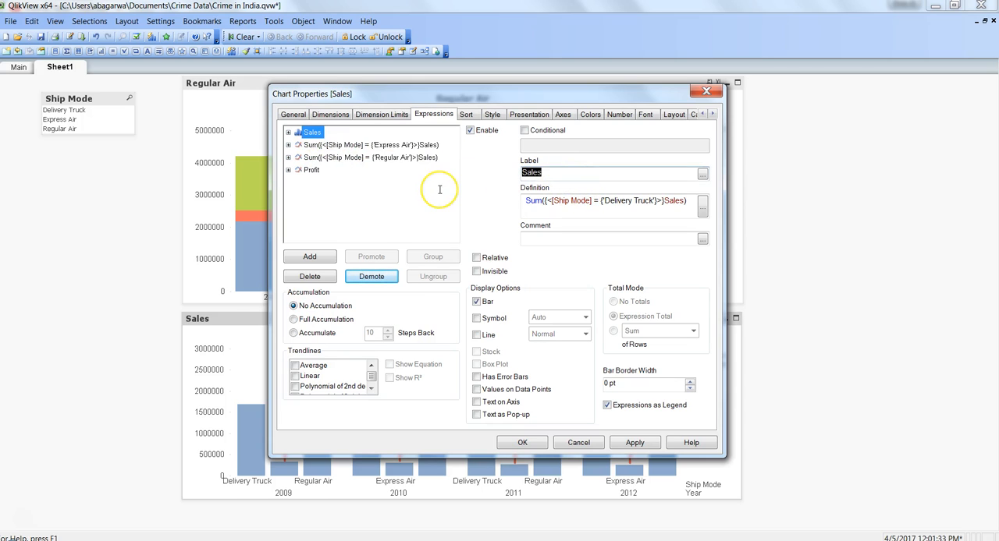
text(Delivery)
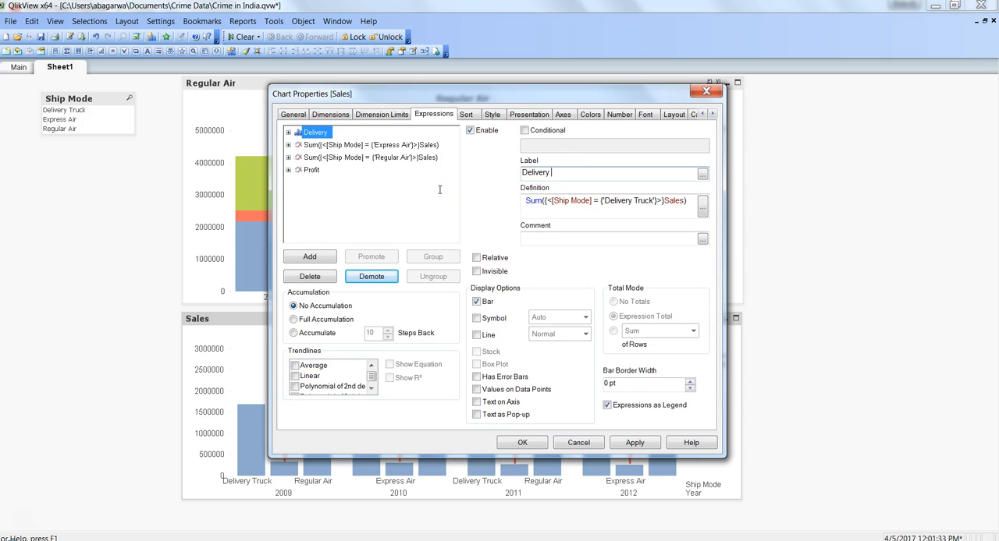
text(Trick)
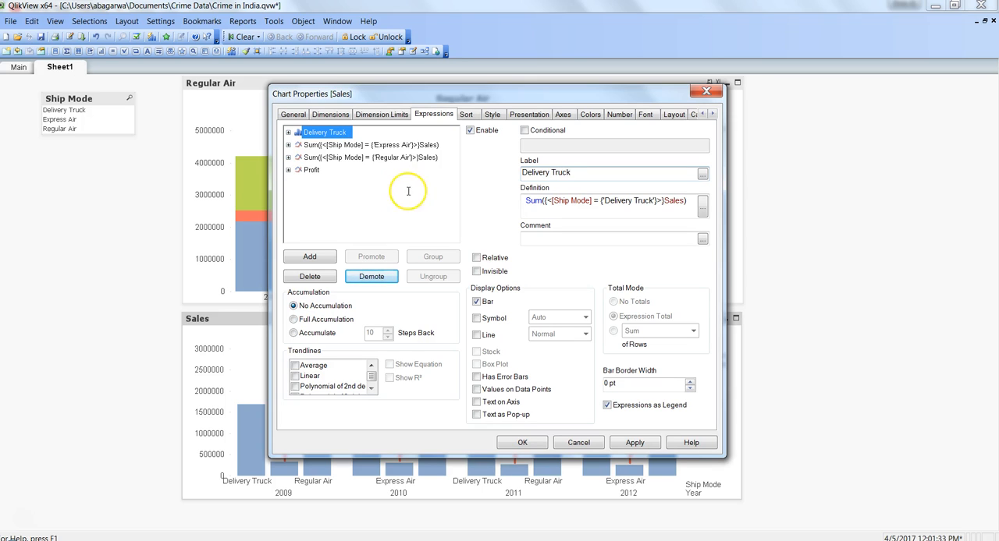
click(373, 145)
text(Express Air)
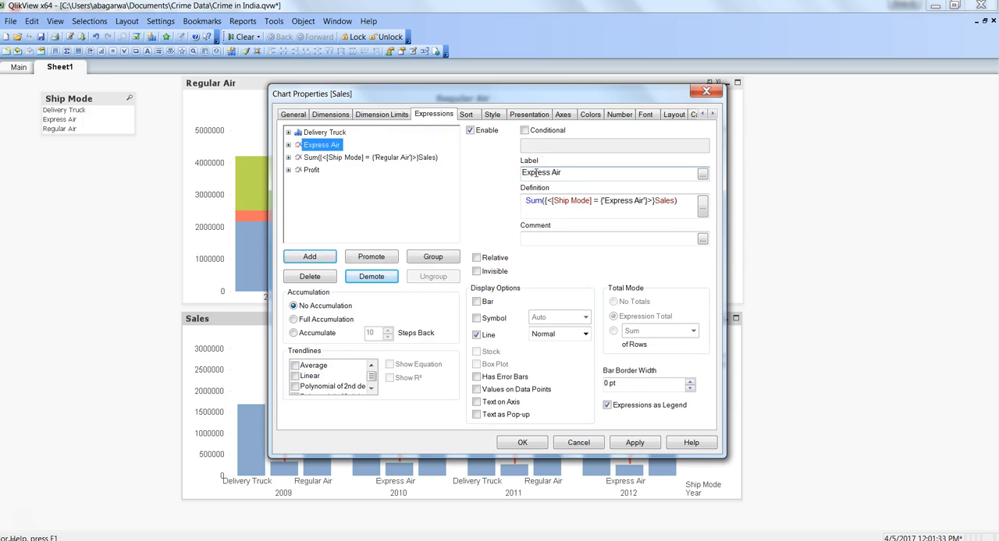
click(367, 156)
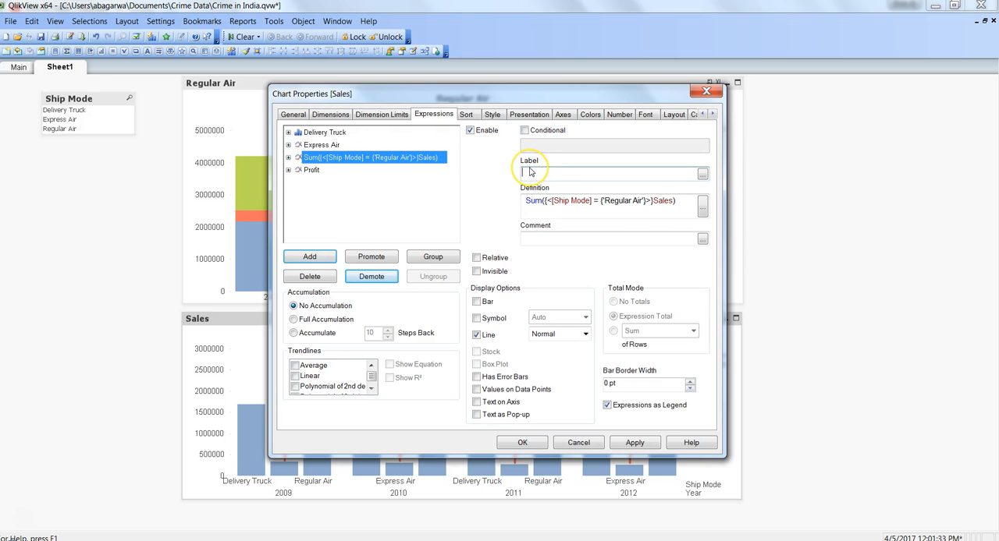
text(Regular Air)
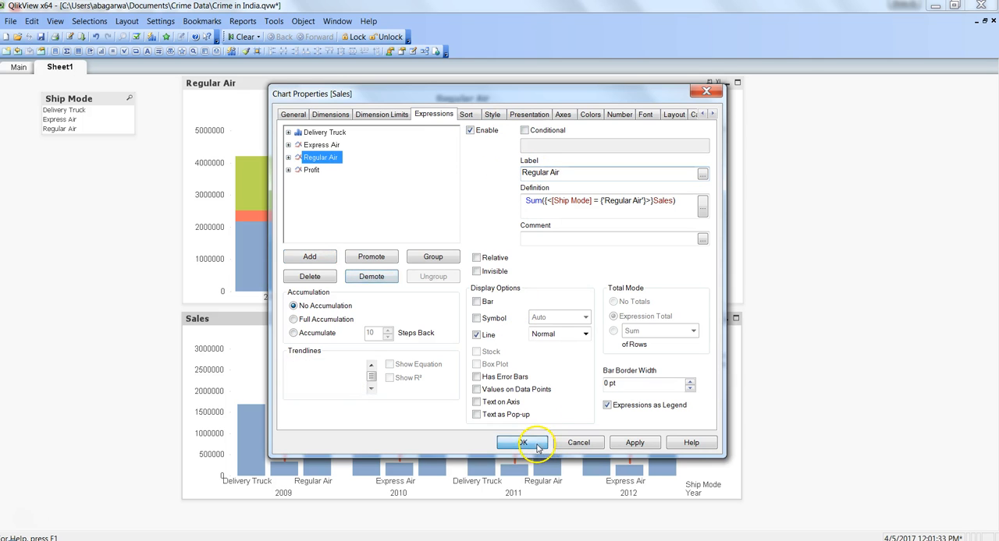
click(523, 443)
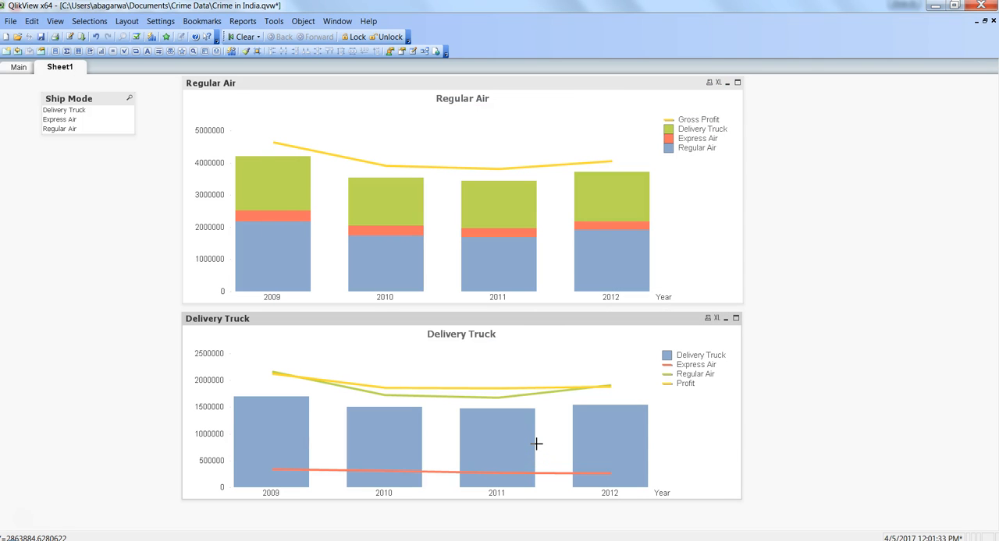
mouse_move(449, 449)
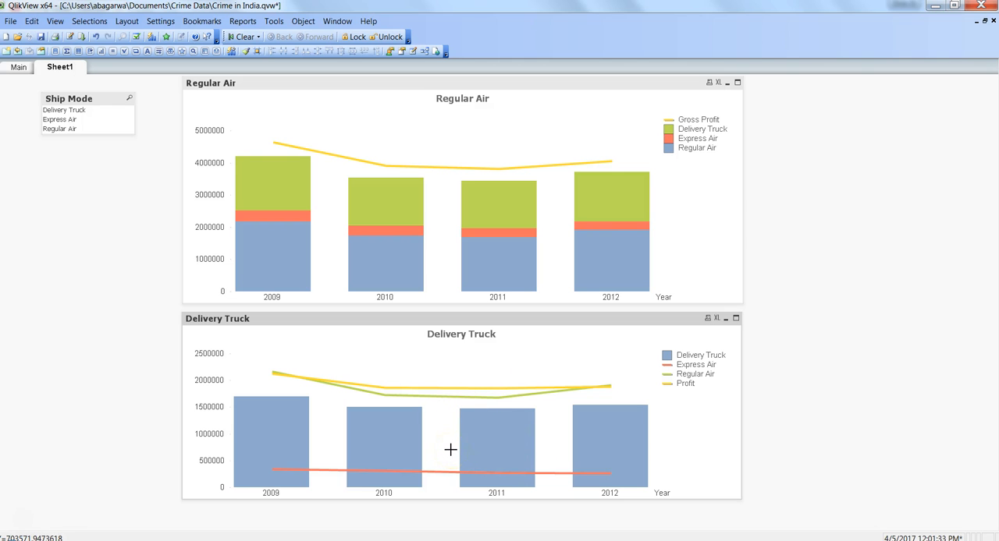
- Display Express Air and Regular Air sales as bars beside Delivery Truck instead of lines
right_click(484, 247)
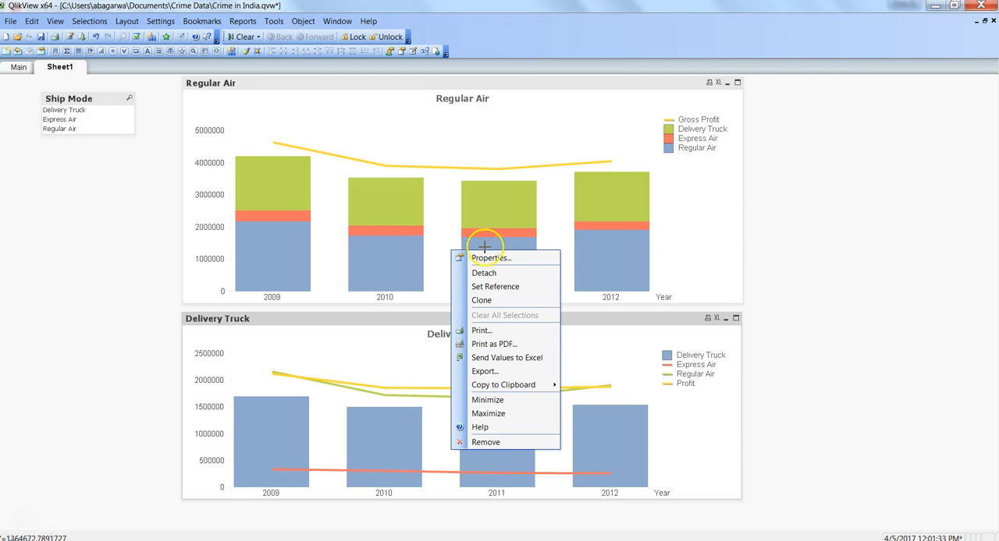
click(490, 257)
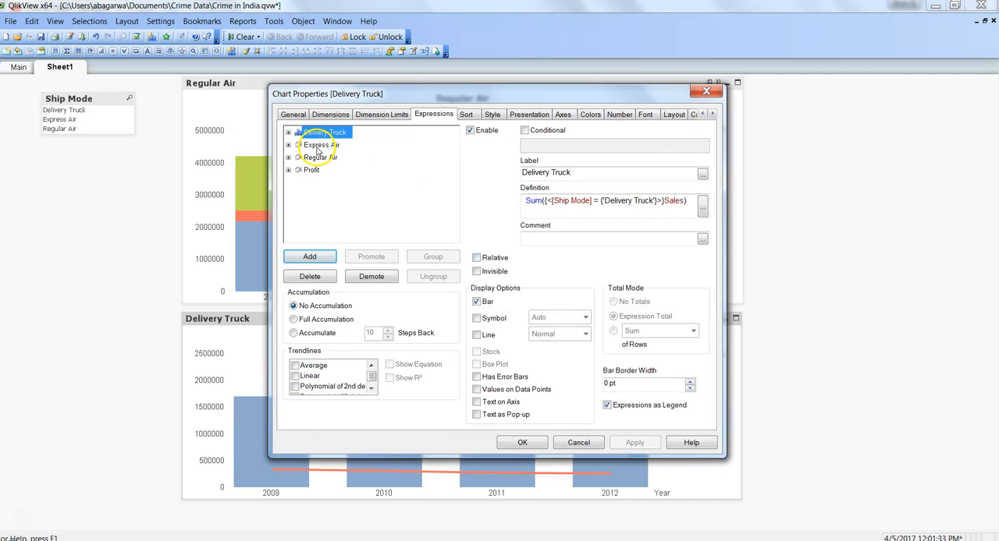
click(320, 144)
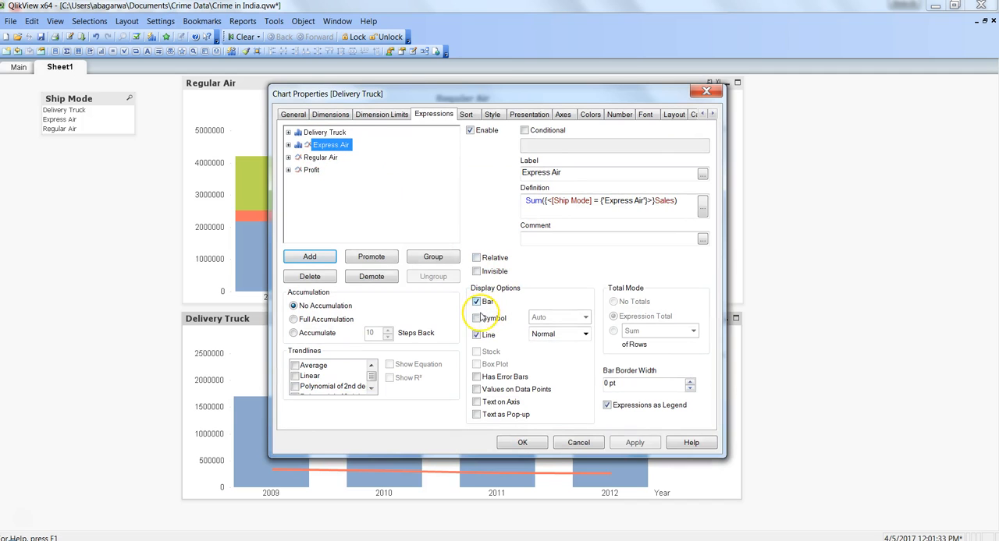
click(320, 158)
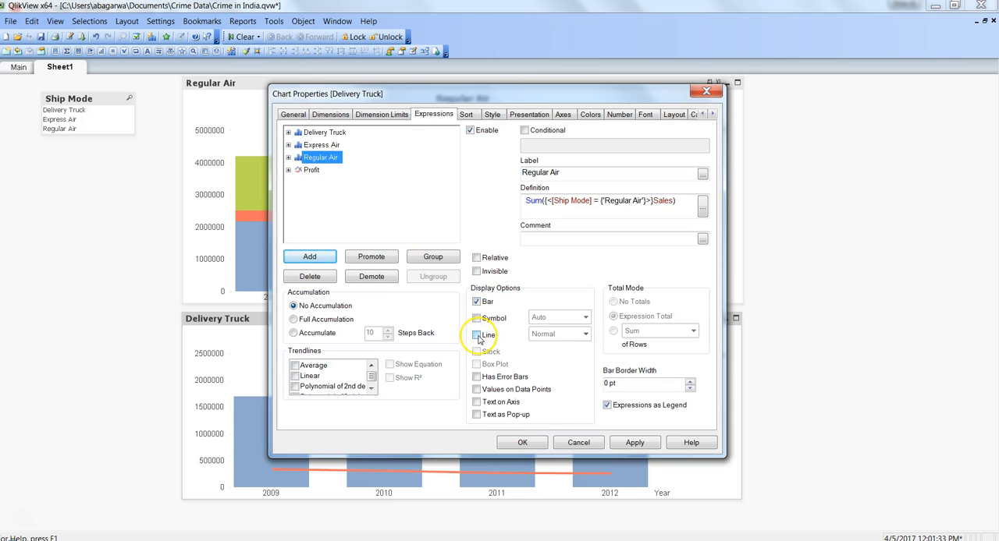
click(523, 444)
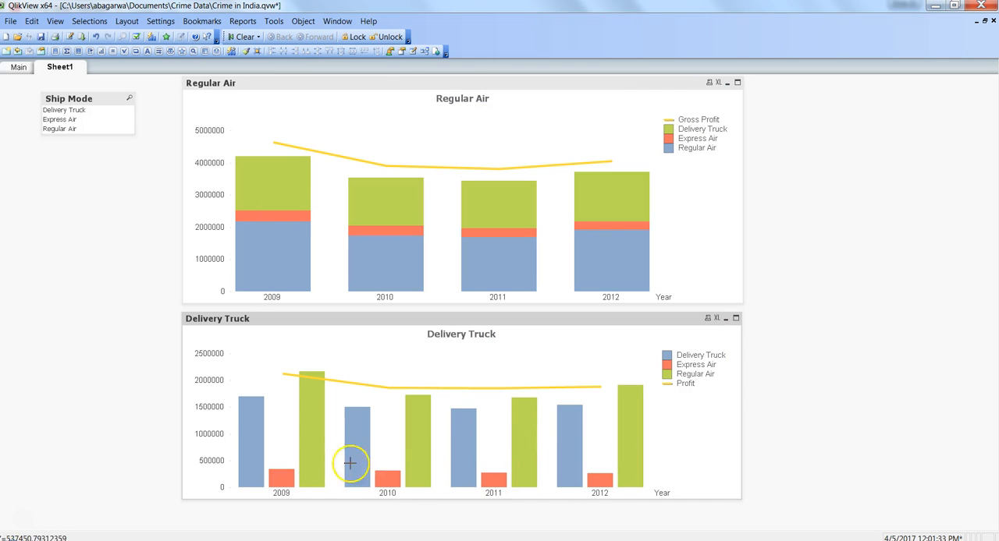
mouse_move(451, 468)
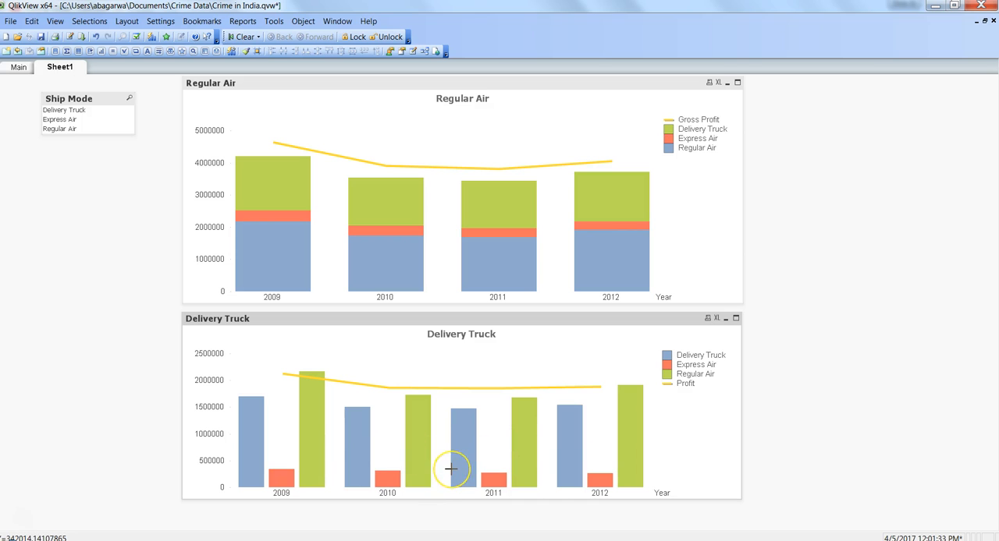
mouse_move(487, 440)
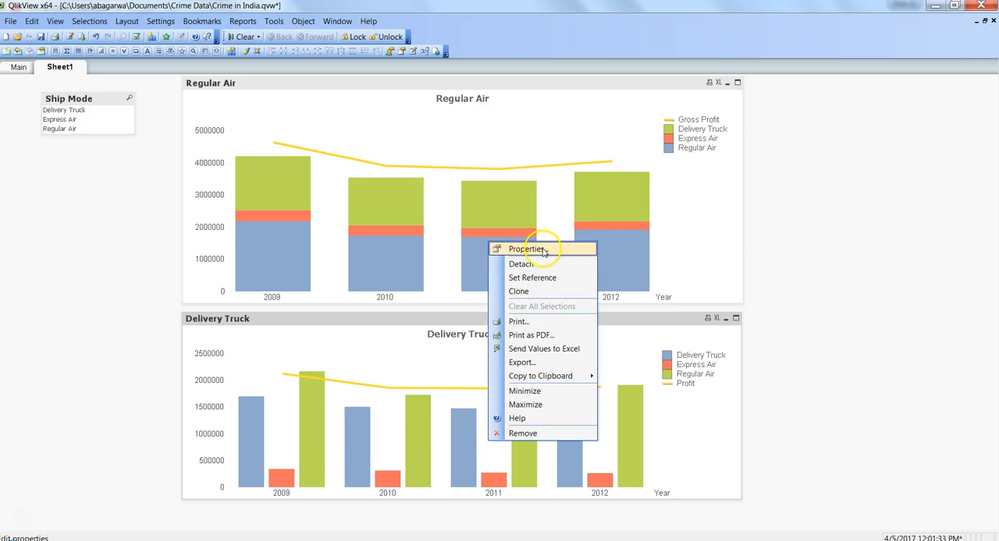
- Set the chart's Style subtype to Stacked so the ship-mode bars stack per year
click(526, 249)
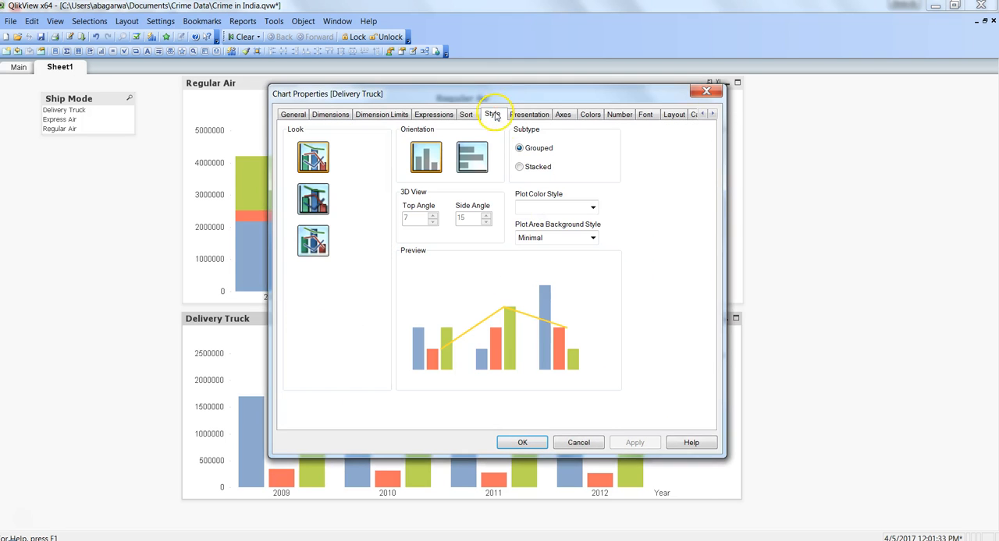
click(518, 165)
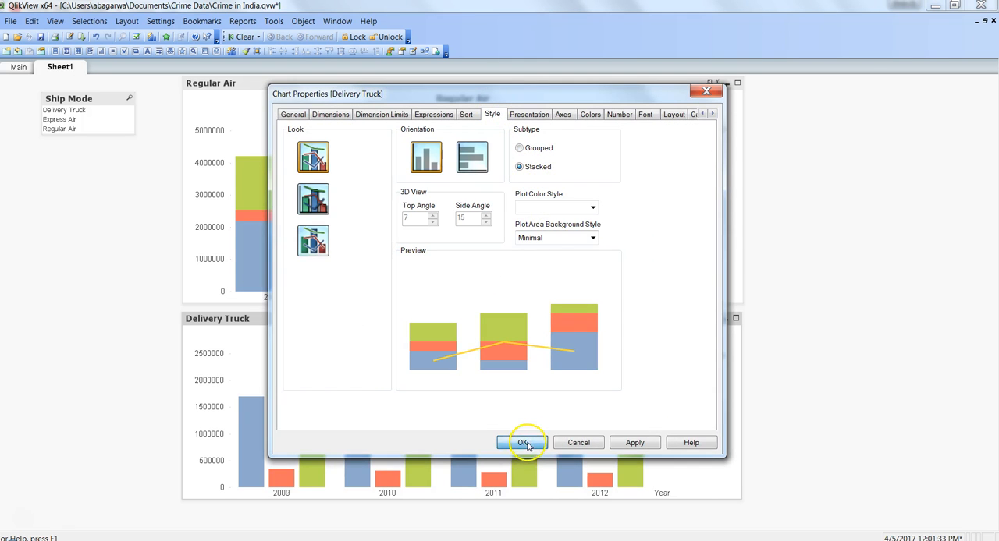
click(523, 443)
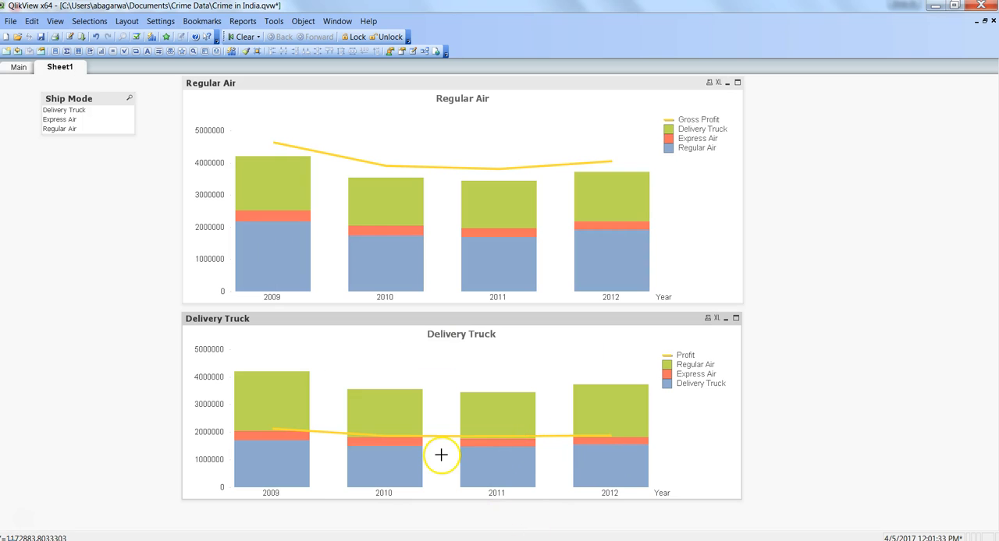
mouse_move(421, 453)
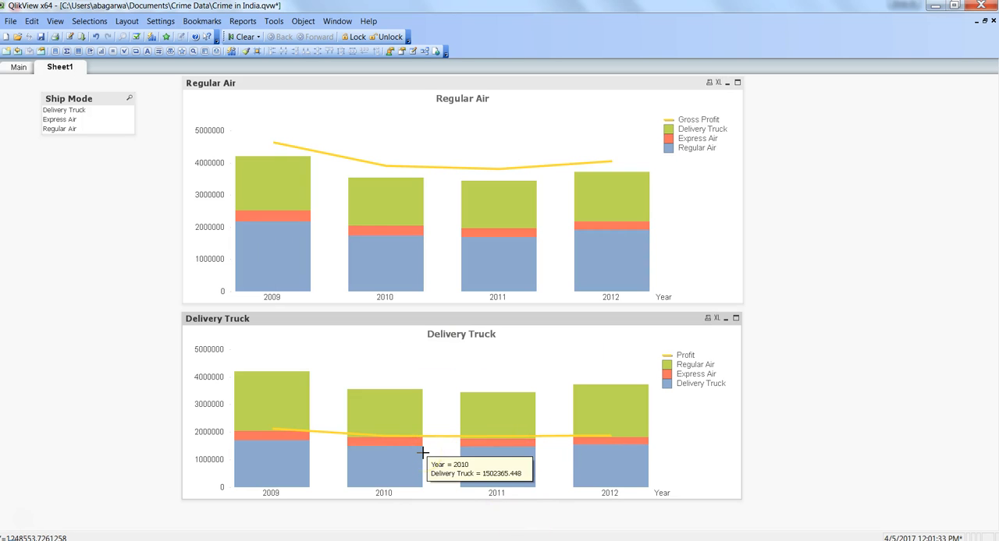
mouse_move(450, 414)
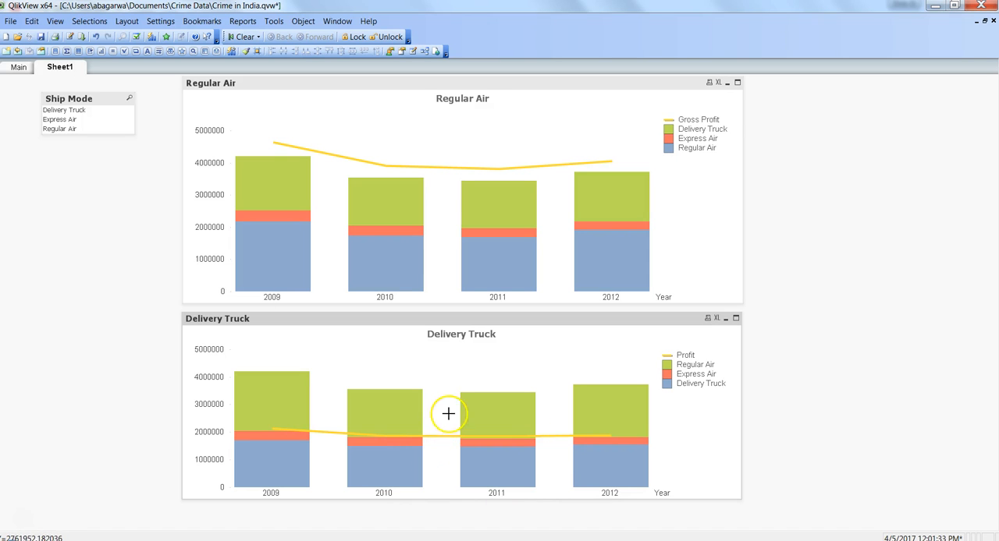
mouse_move(451, 186)
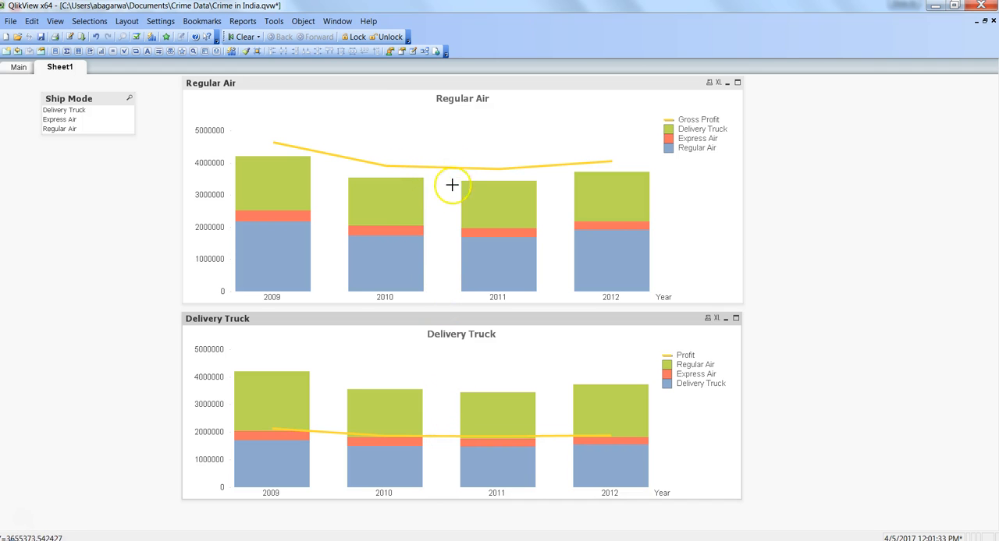
mouse_move(424, 375)
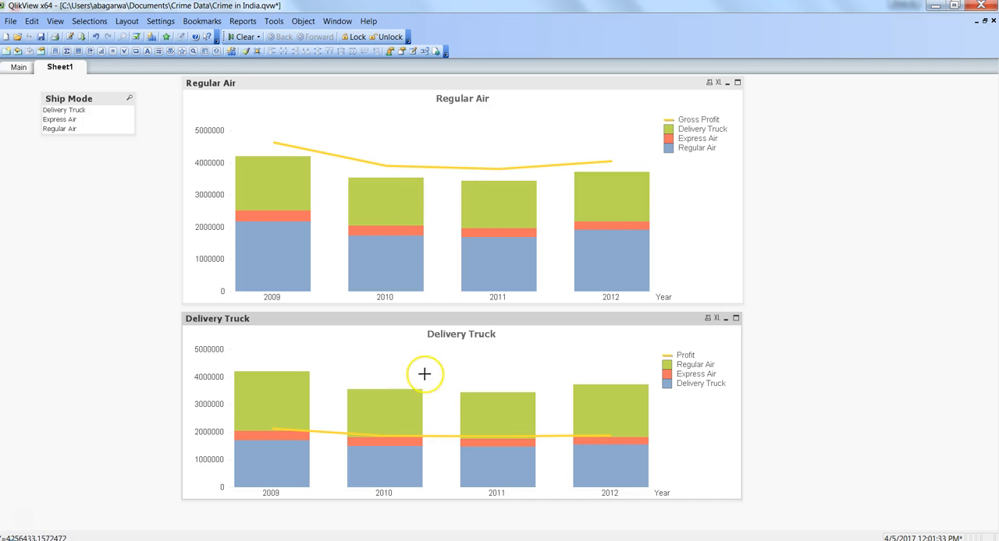
right_click(425, 374)
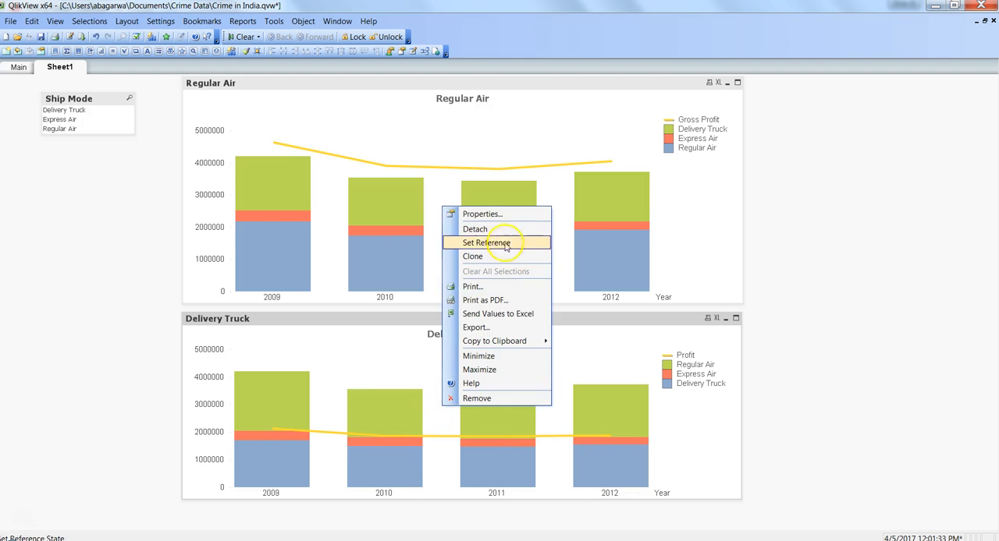
- Redefine Profit as Sum(Profit) + Column(1)+ Column(2)+ Column(3) so it runs above the stacks
click(482, 214)
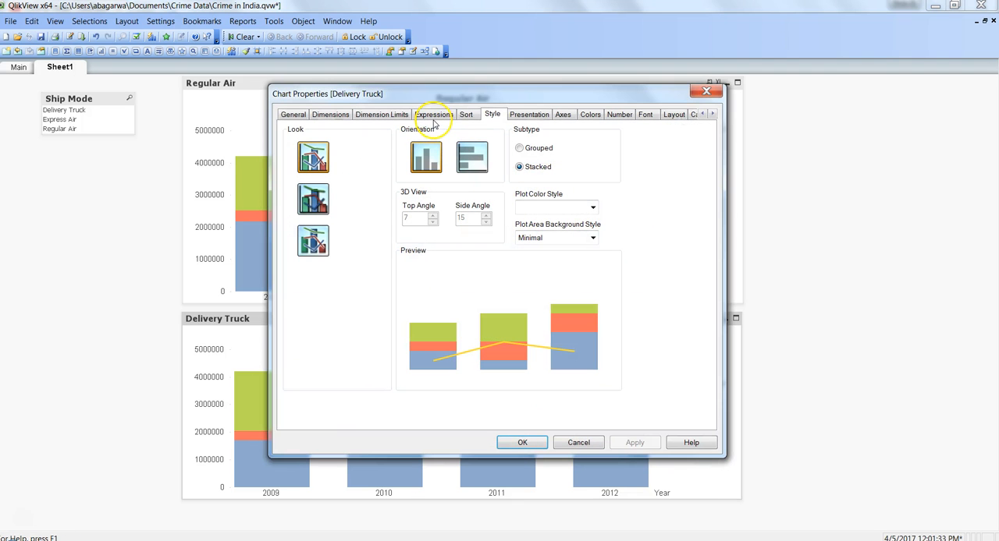
click(434, 114)
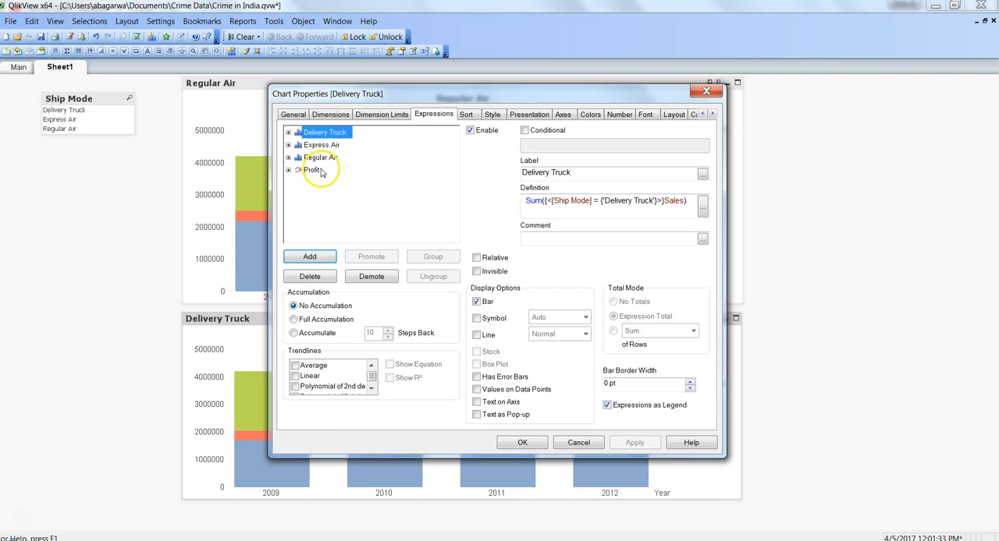
click(312, 170)
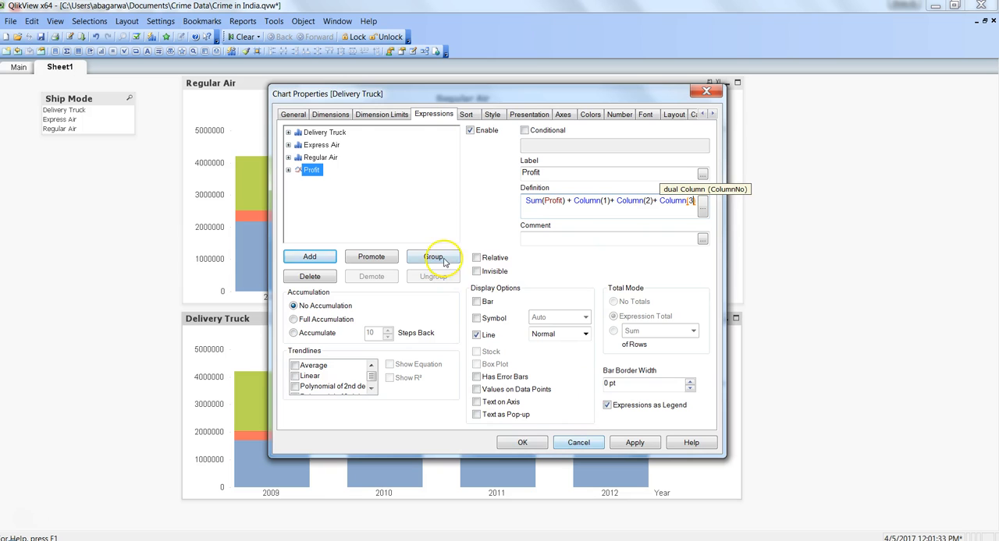
mouse_move(335, 160)
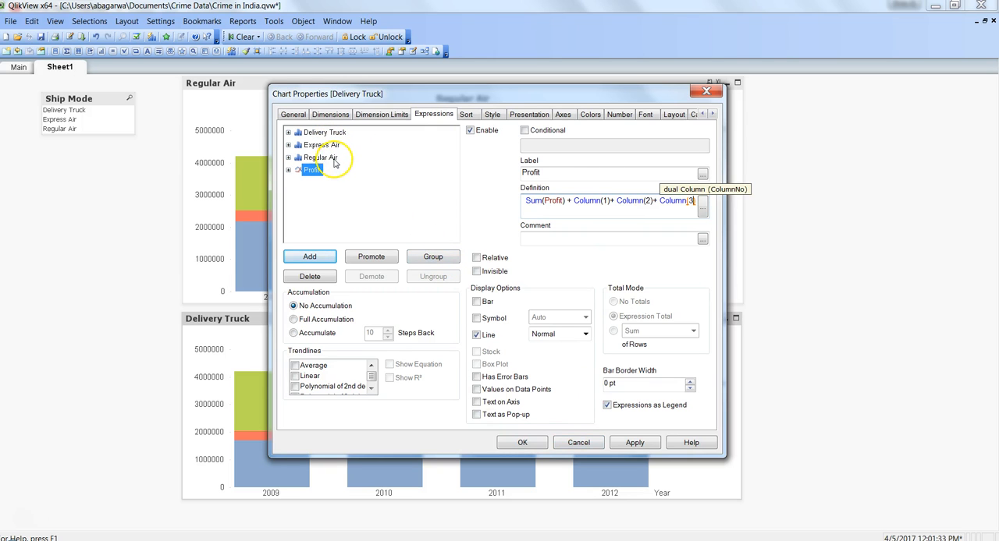
click(521, 443)
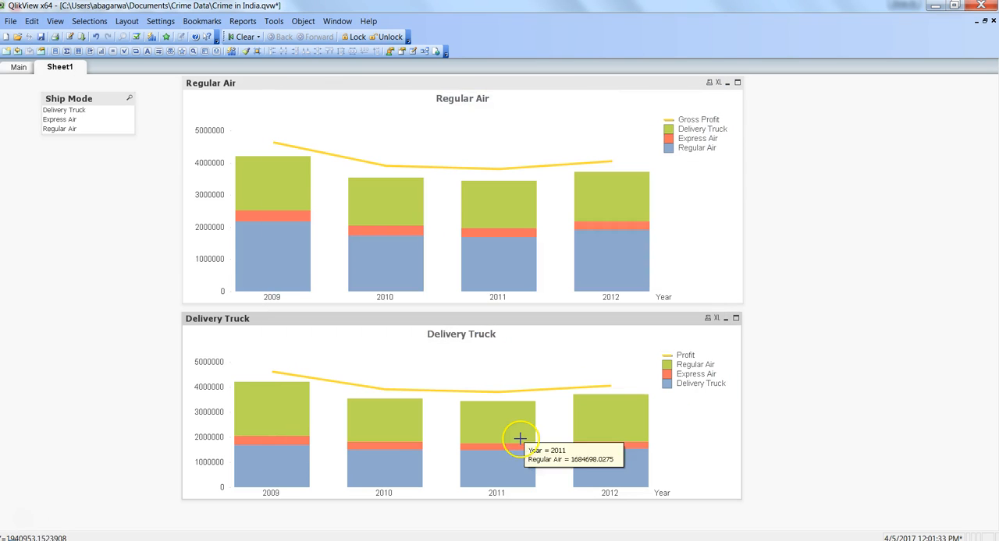
mouse_move(571, 375)
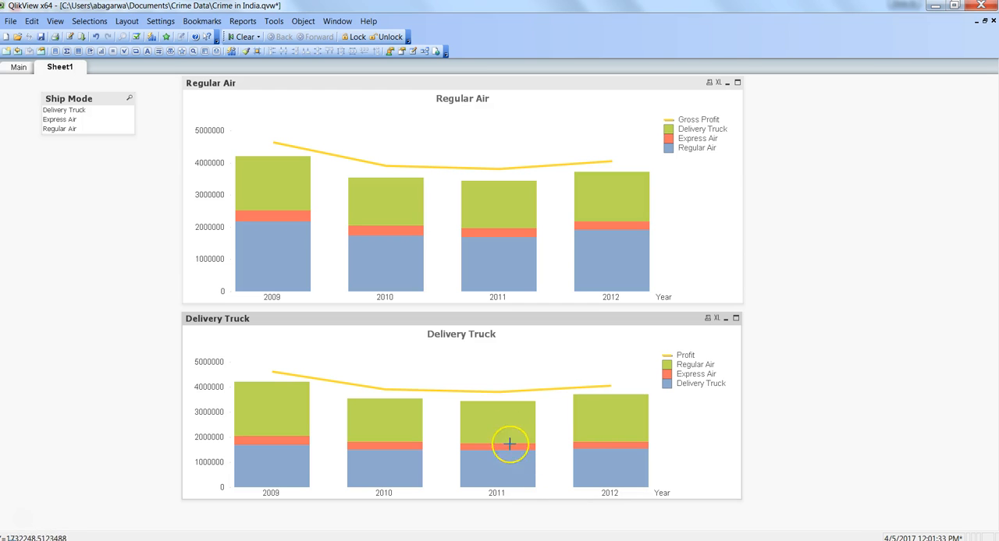
mouse_move(503, 381)
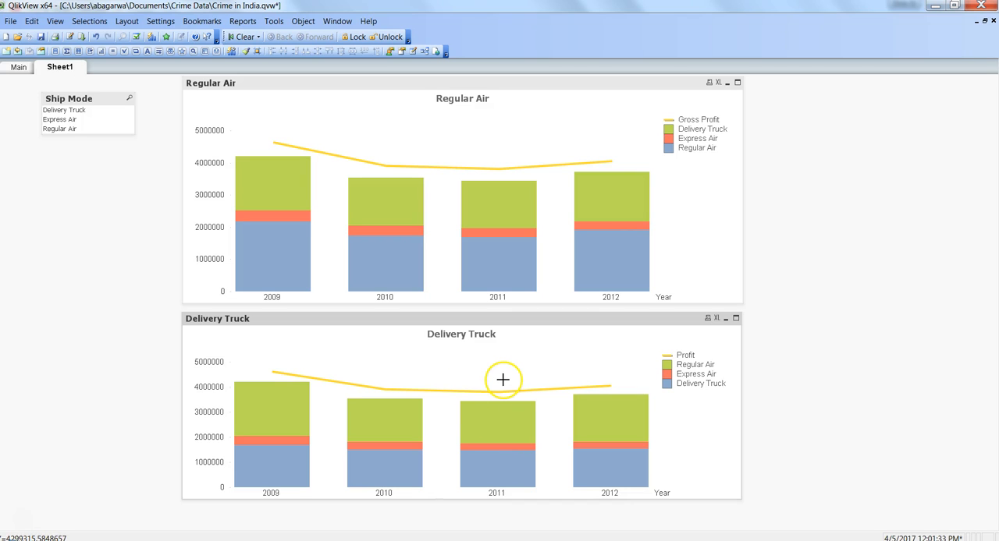